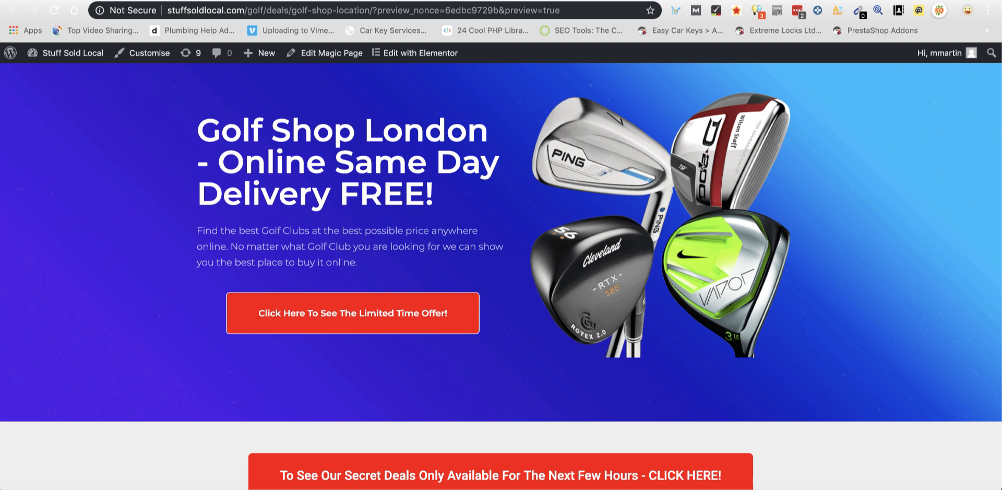
mouse_move(579, 278)
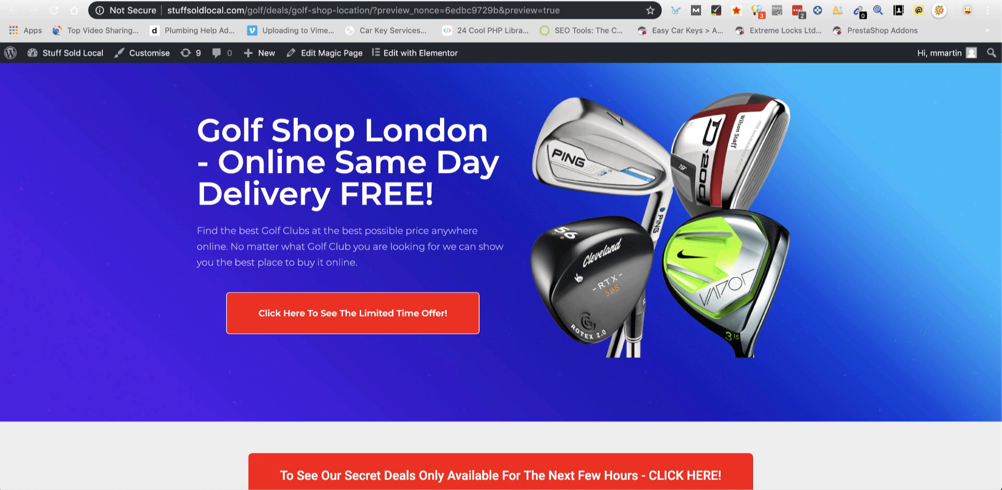
Scroll through the Stuff Sold Local golf shop preview page
scroll(down, 3)
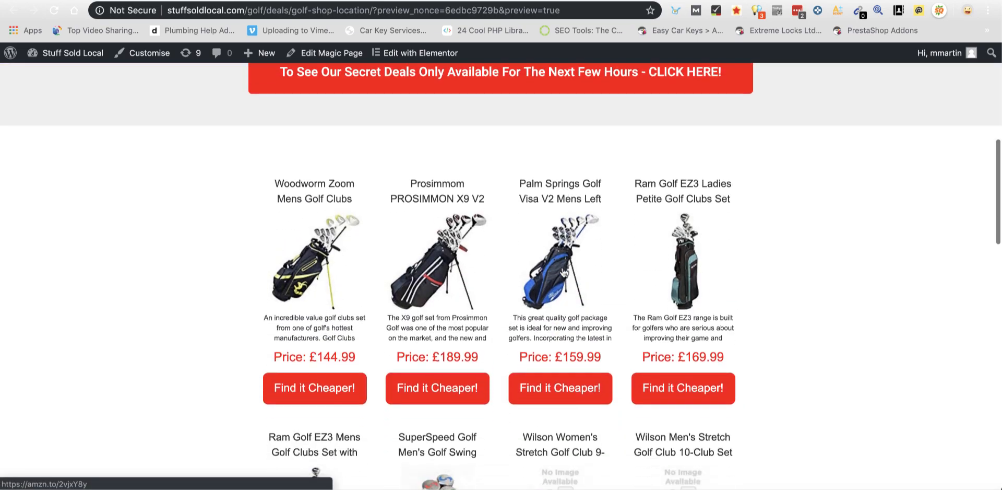
scroll(down, 3)
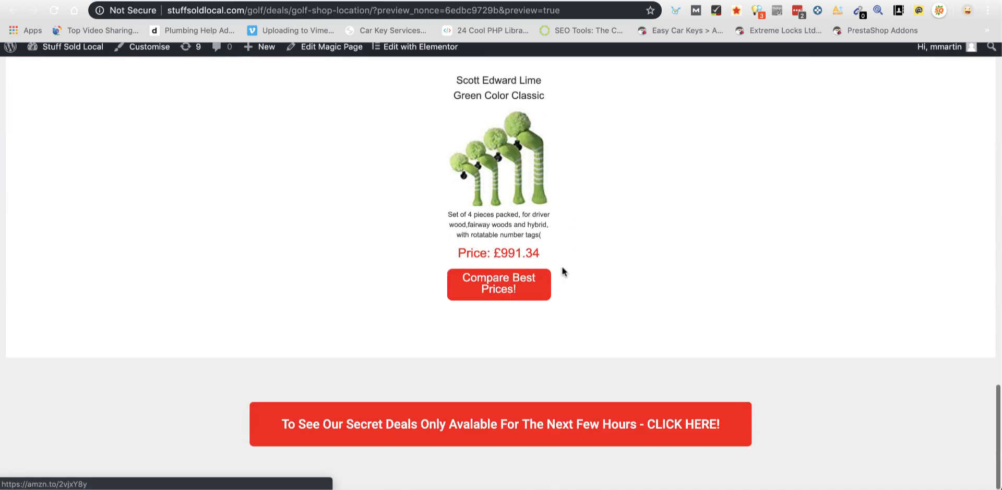
scroll(up, 3)
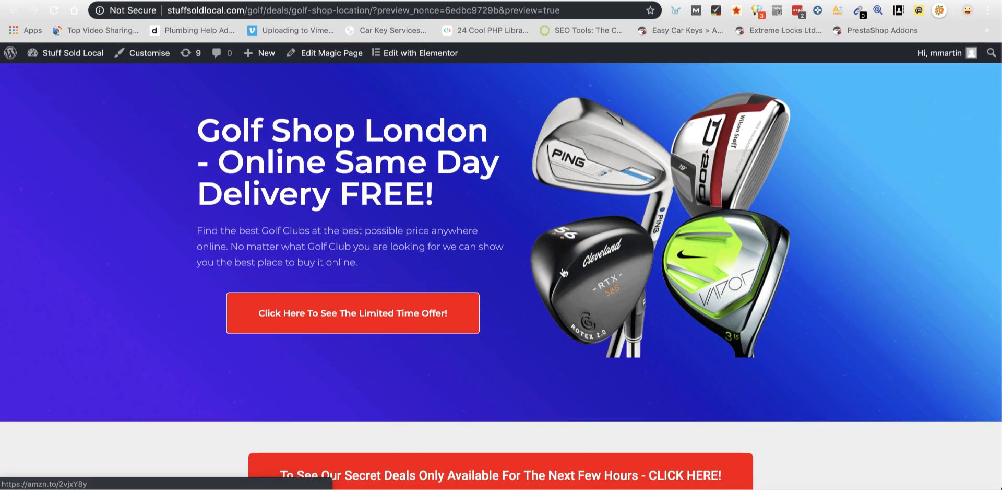
scroll(down, 3)
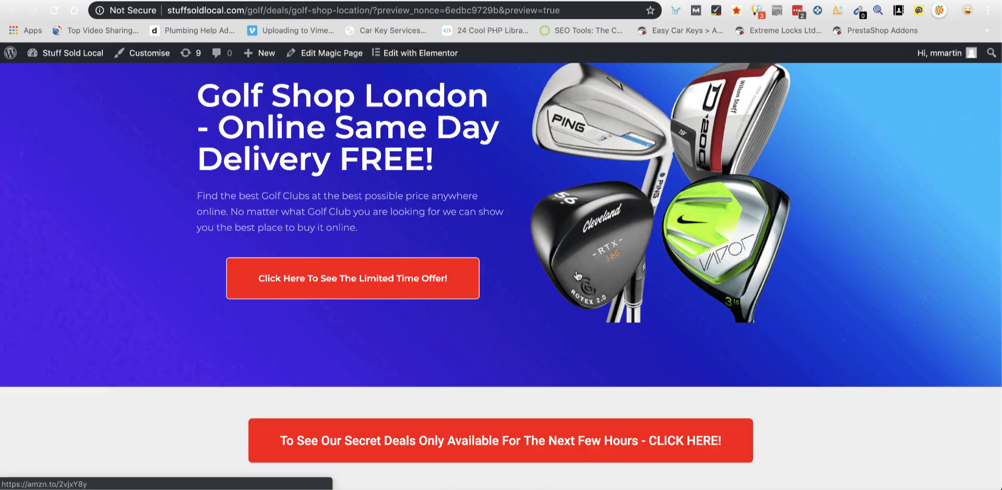
scroll(down, 3)
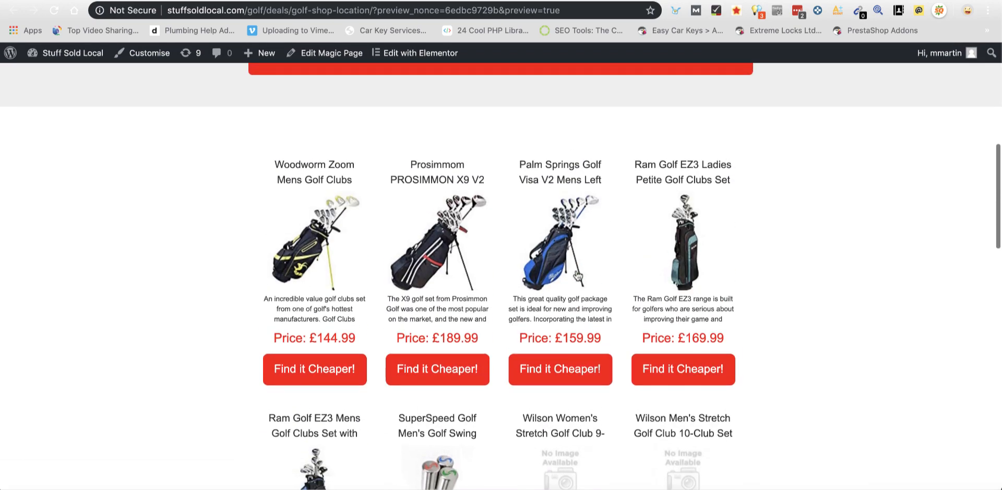
scroll(down, 3)
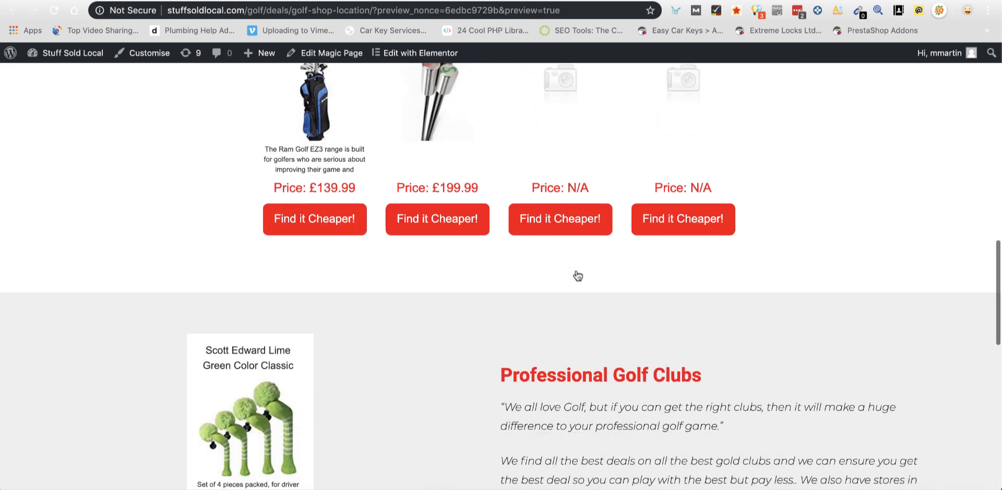
scroll(down, 3)
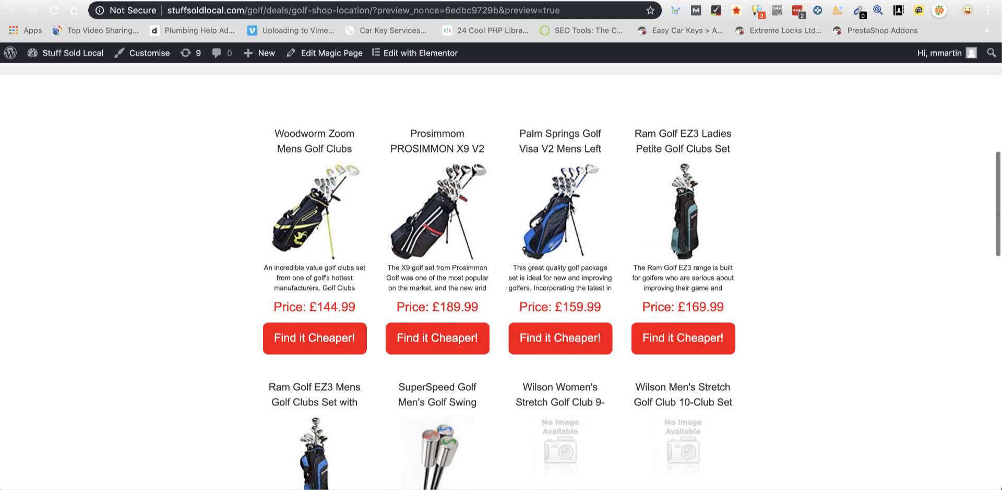
scroll(down, 3)
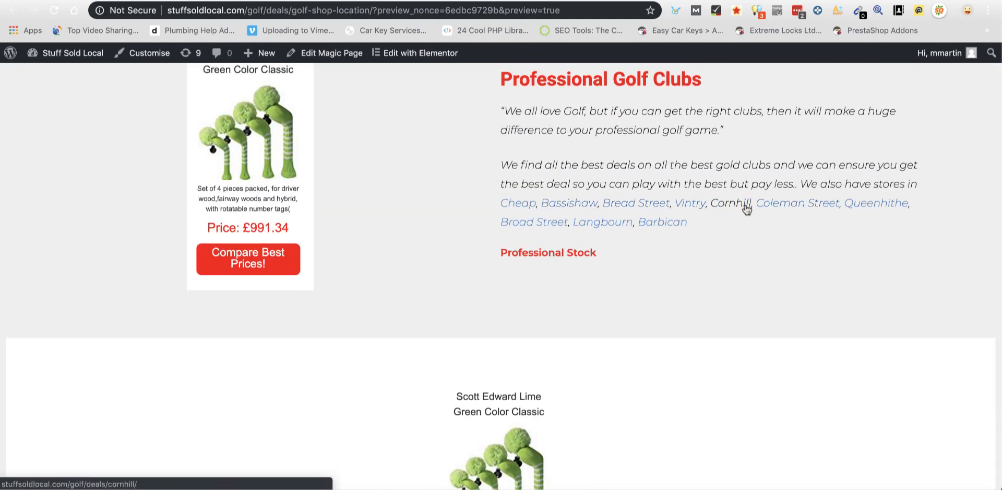
Visit the Cornhill golf shop page, then the Billingsgate golf shop page
click(730, 202)
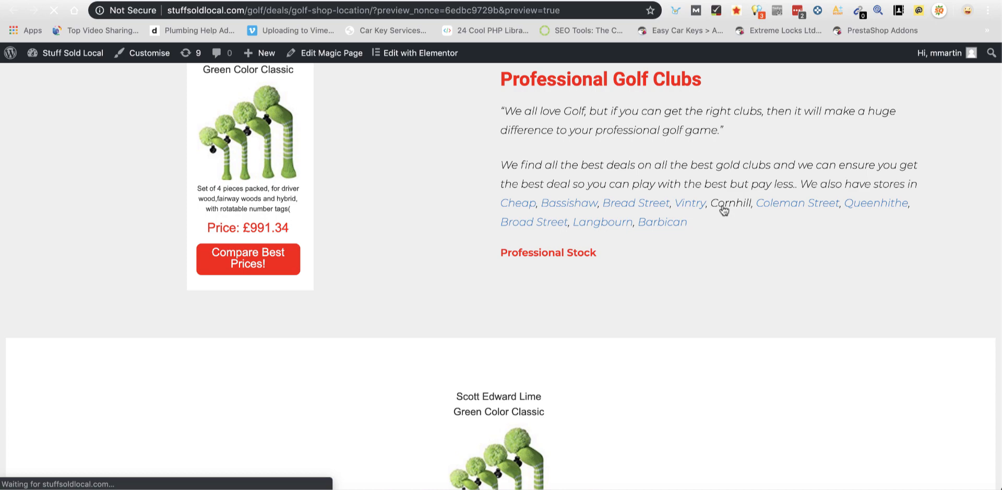
click(731, 202)
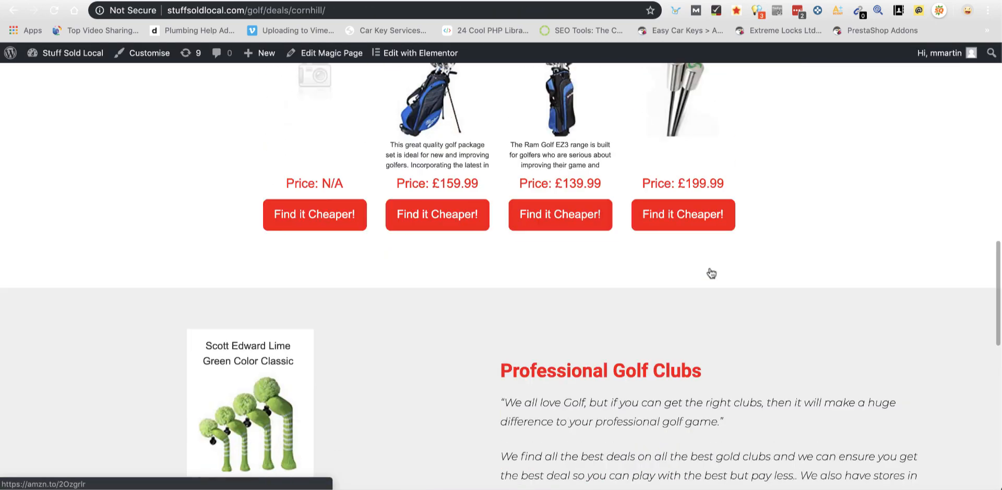
scroll(down, 3)
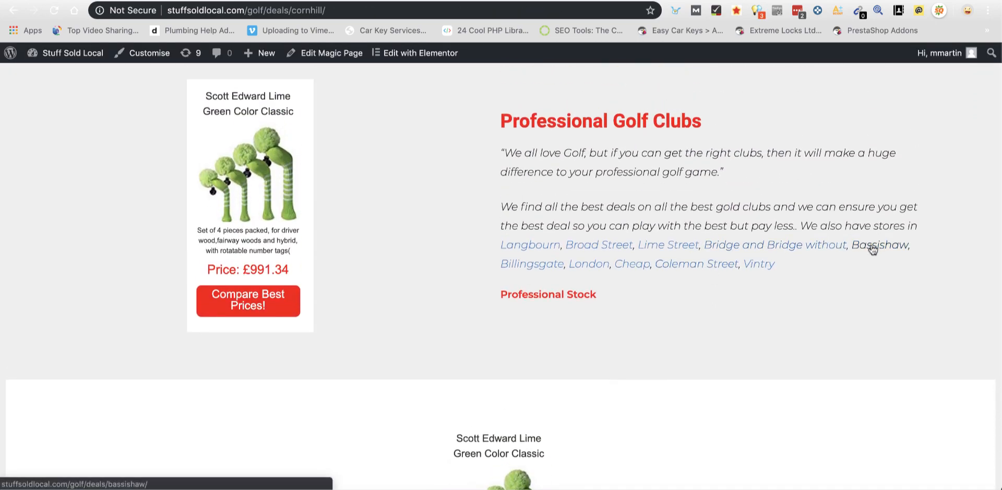
mouse_move(569, 257)
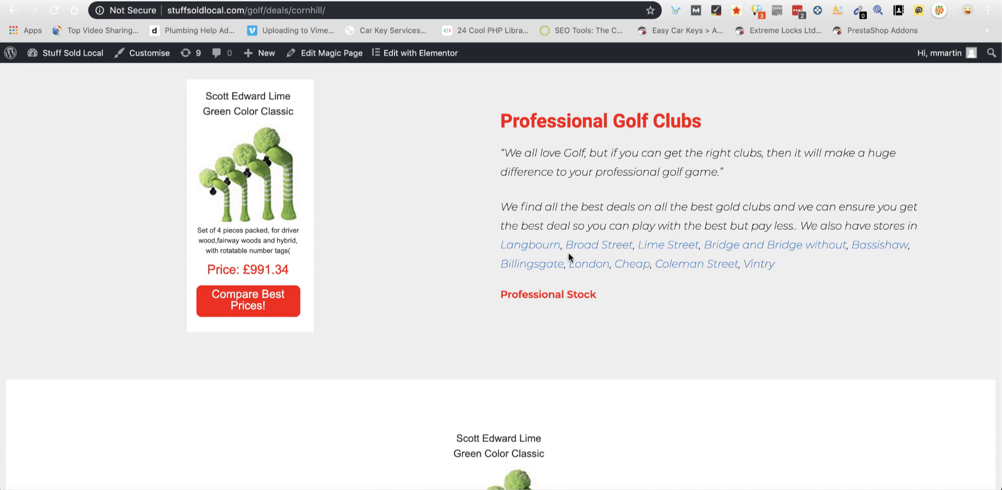
click(531, 264)
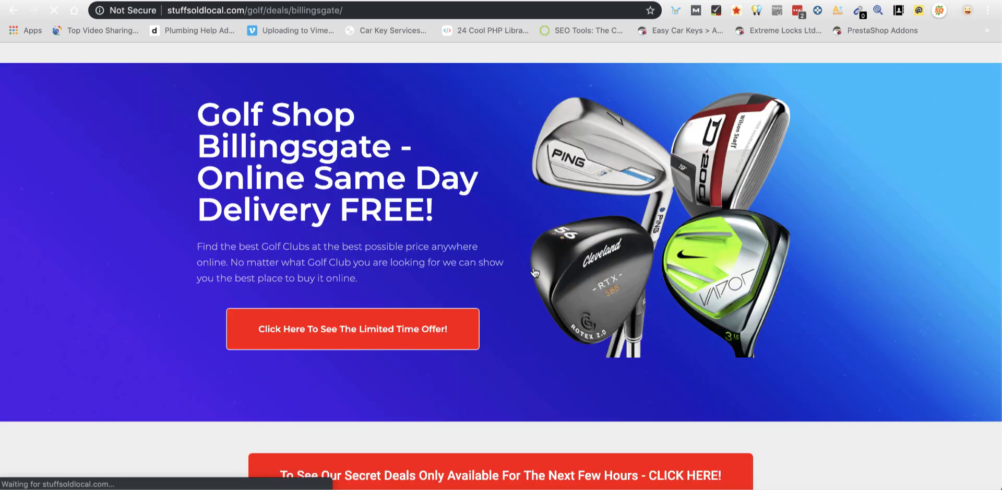
scroll(down, 3)
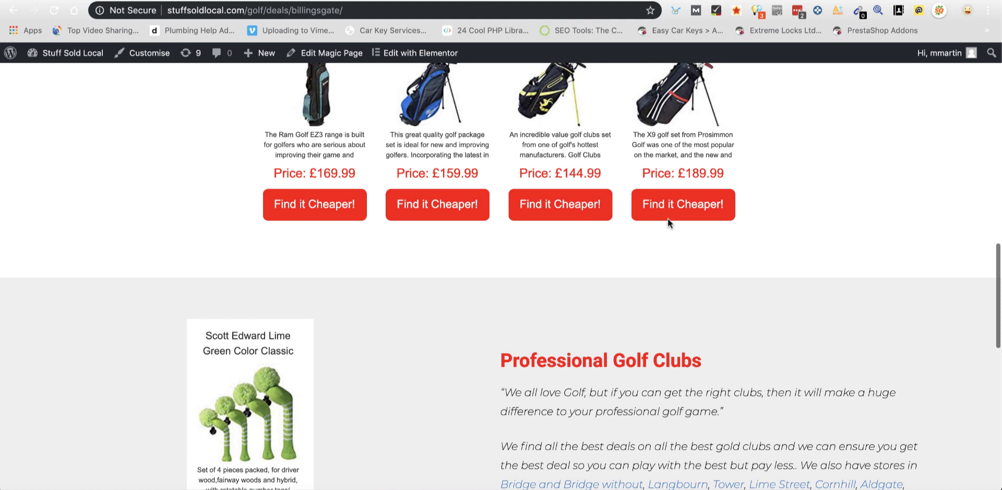
scroll(up, 3)
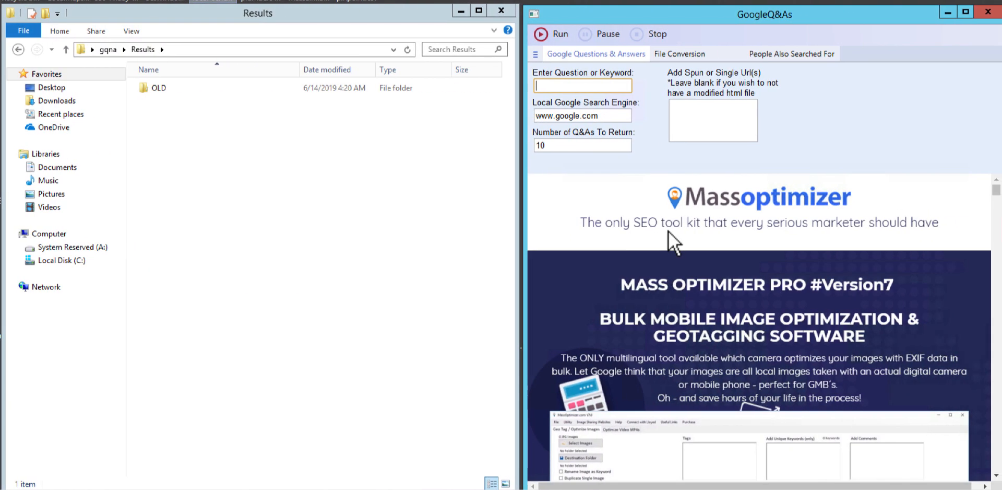
mouse_move(369, 279)
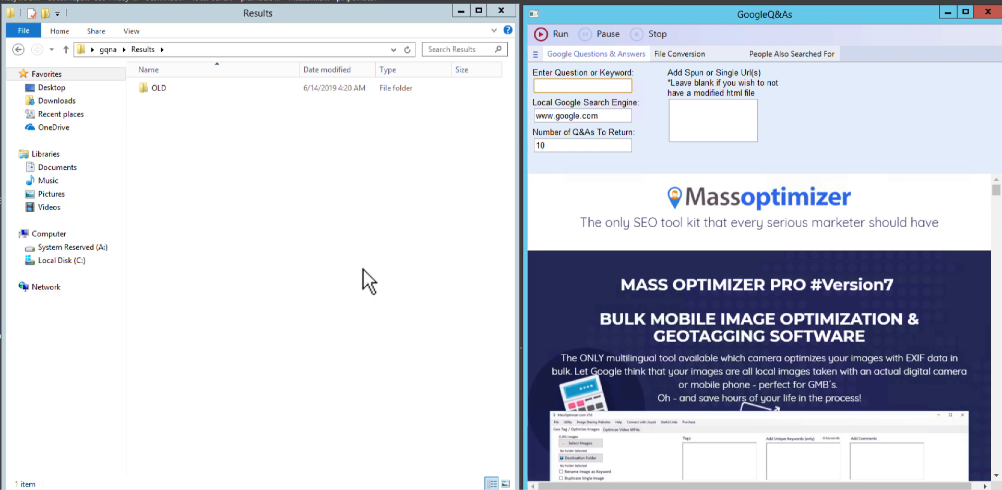
Enter Golf as the keyword to scrape in GoogleQ&As
click(581, 85)
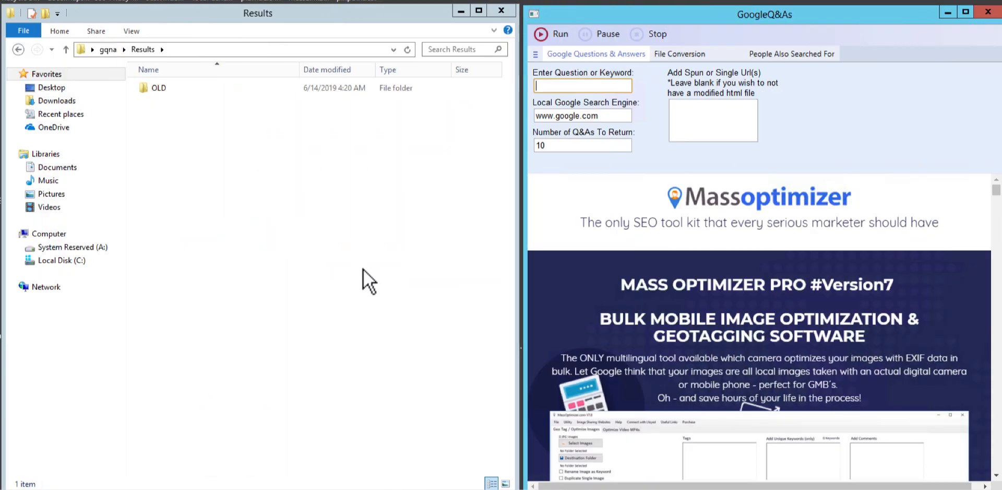
mouse_move(383, 232)
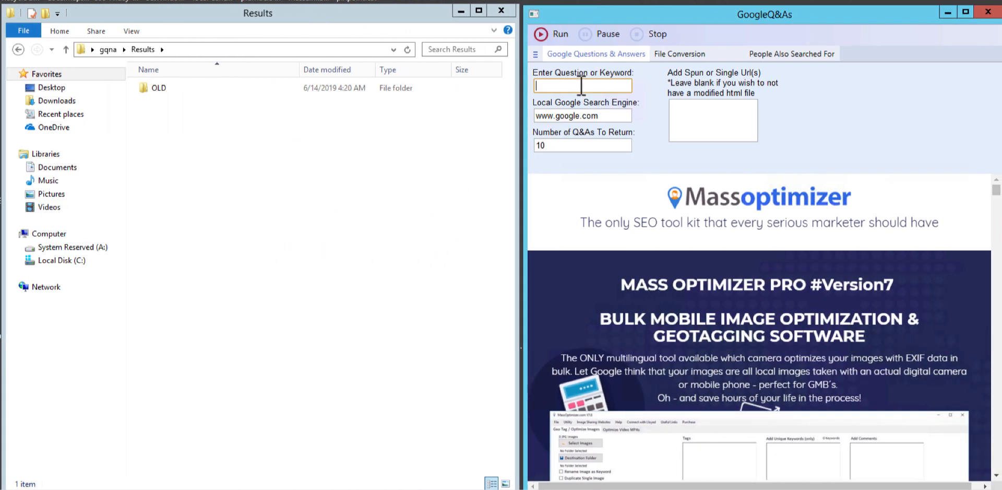
text(Golf)
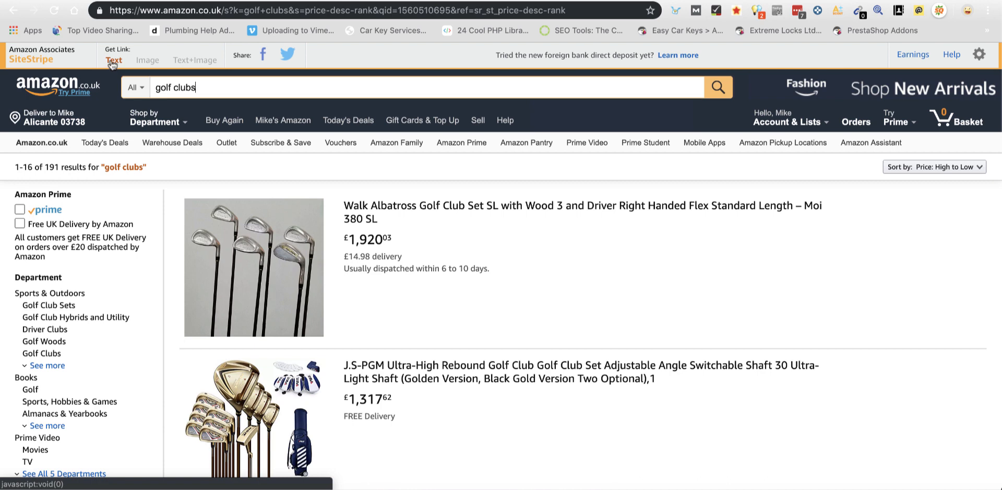
Generate a SiteStripe short text affiliate link for the golf clubs results and copy it
click(112, 60)
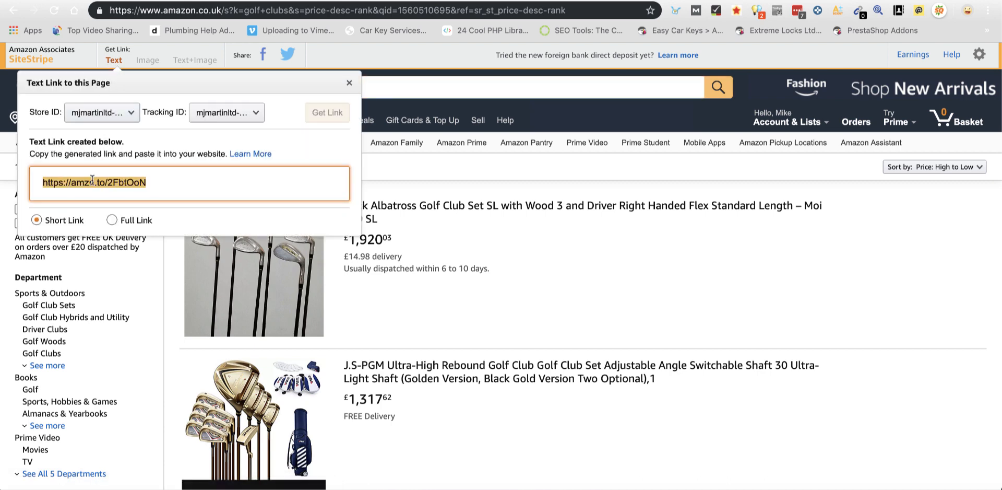
right_click(94, 182)
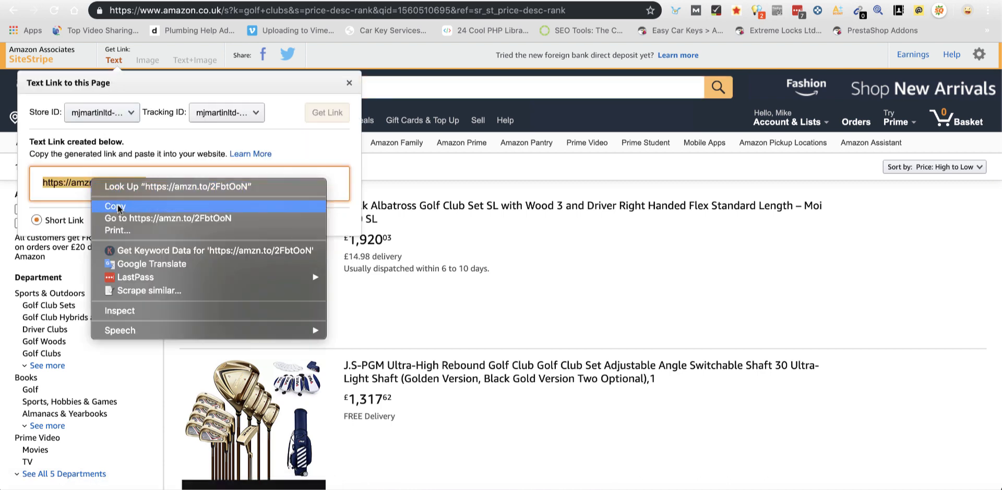
click(115, 206)
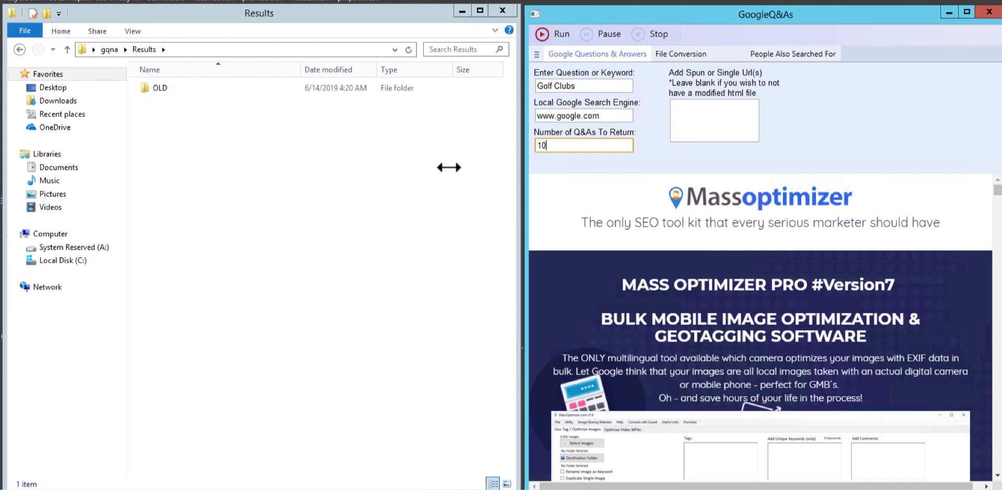
Paste the copied Amazon affiliate link into the Add Spun or Single Url(s) box
click(714, 120)
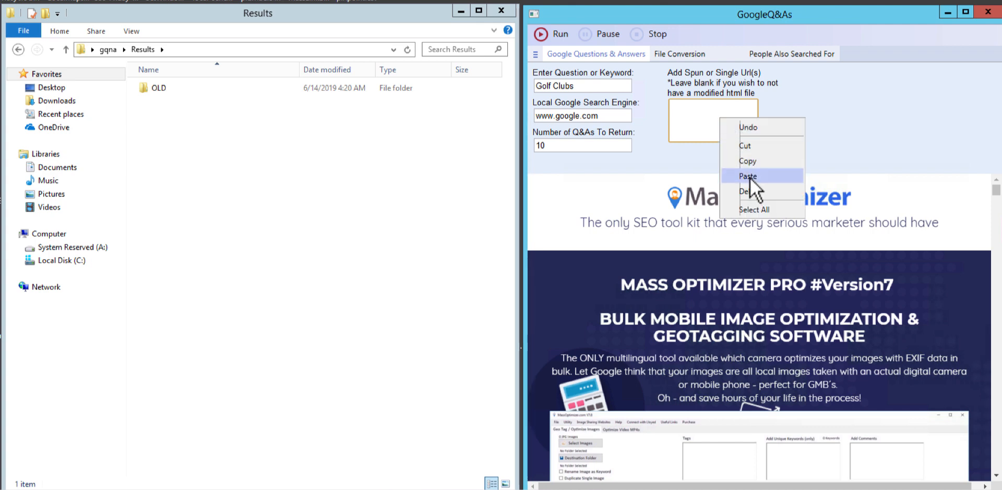
click(748, 175)
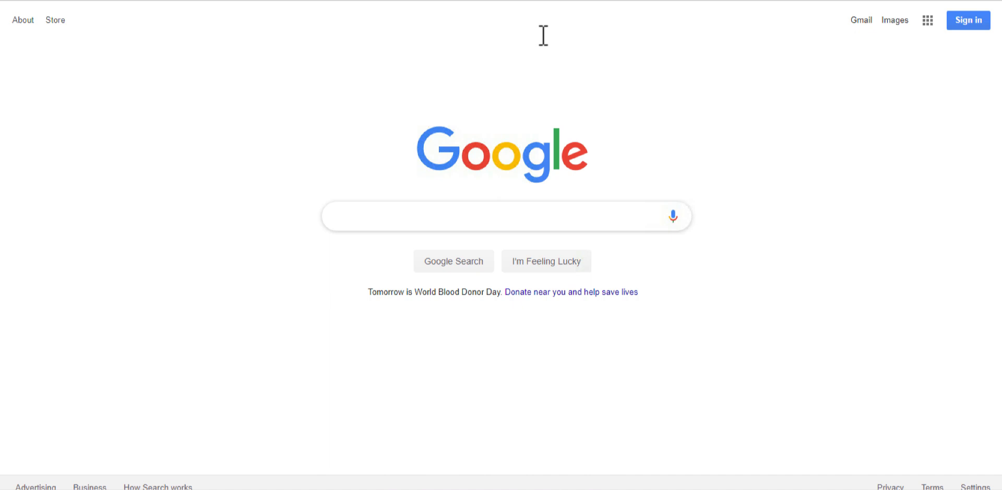
Search Google for Golf Clubs and expand the first People also ask answers
text(Golf Clubs)
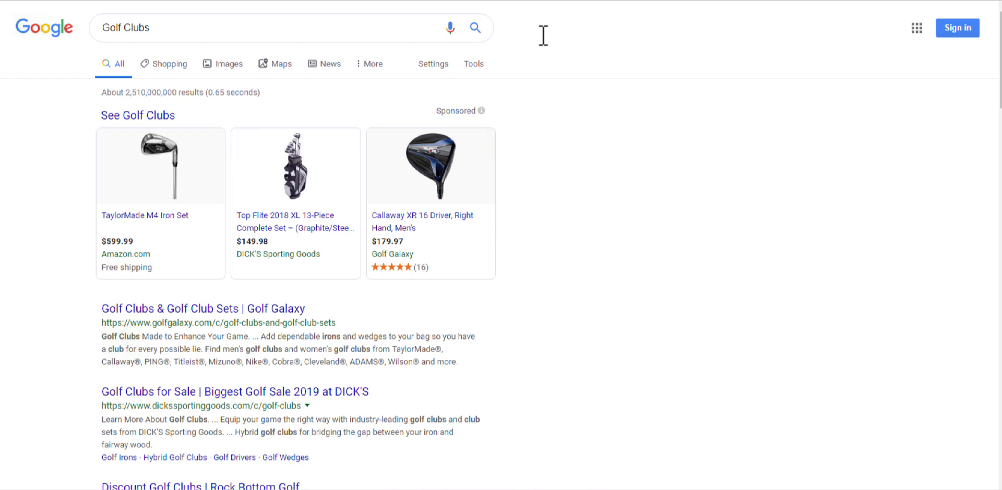
scroll(down, 3)
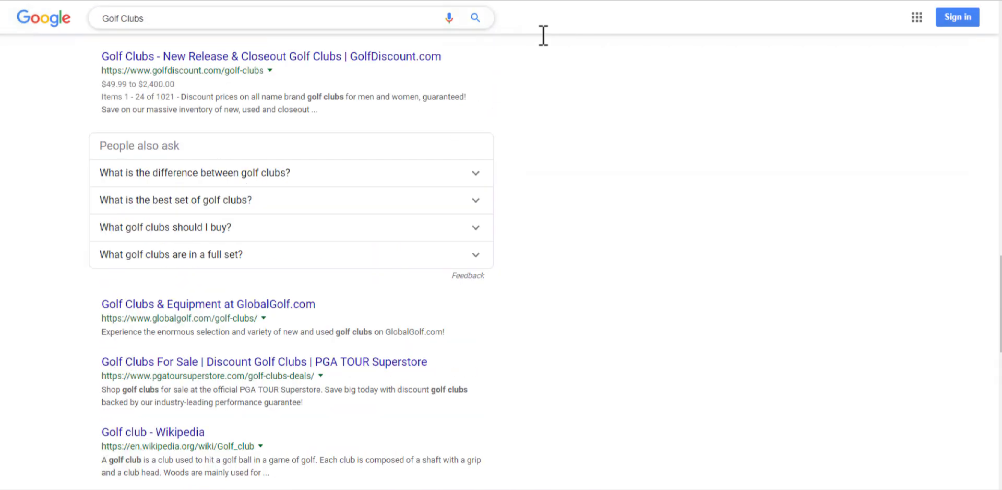
click(195, 172)
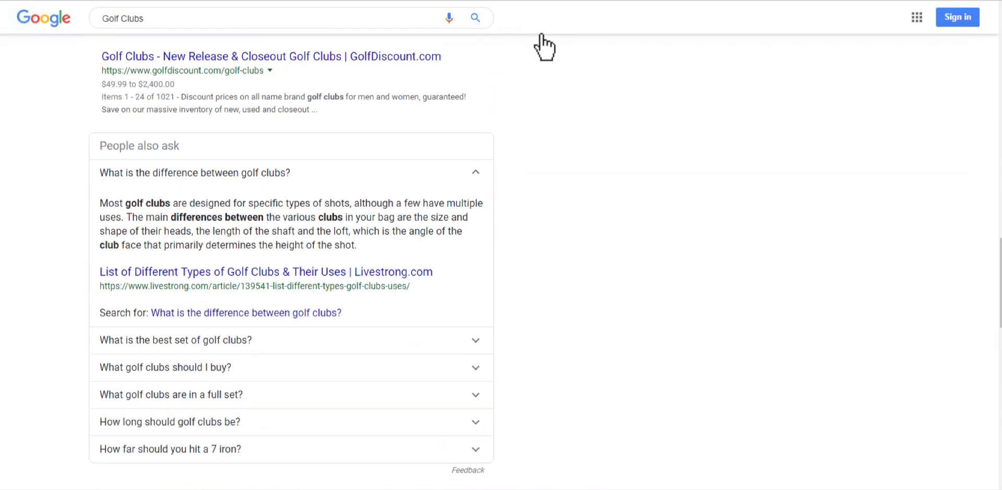
click(175, 340)
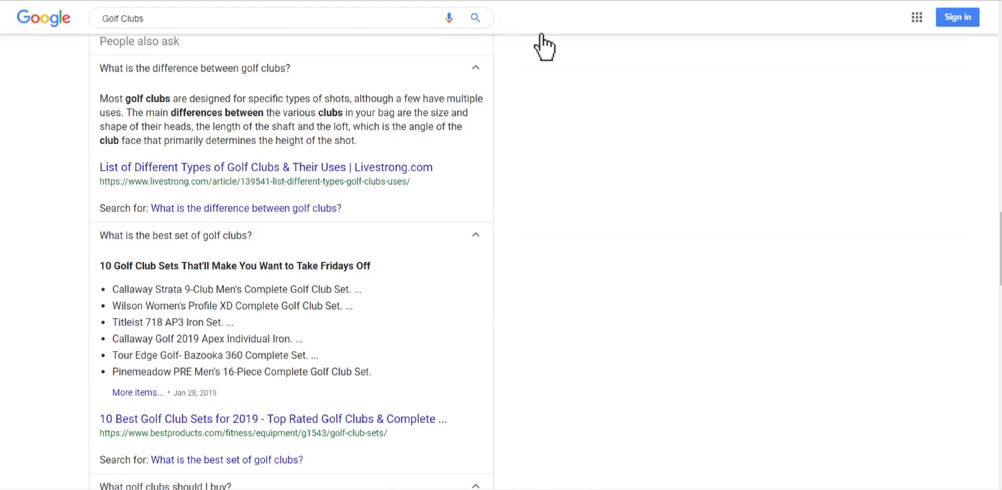
Scroll down through the expanded People also ask questions and answers
scroll(down, 3)
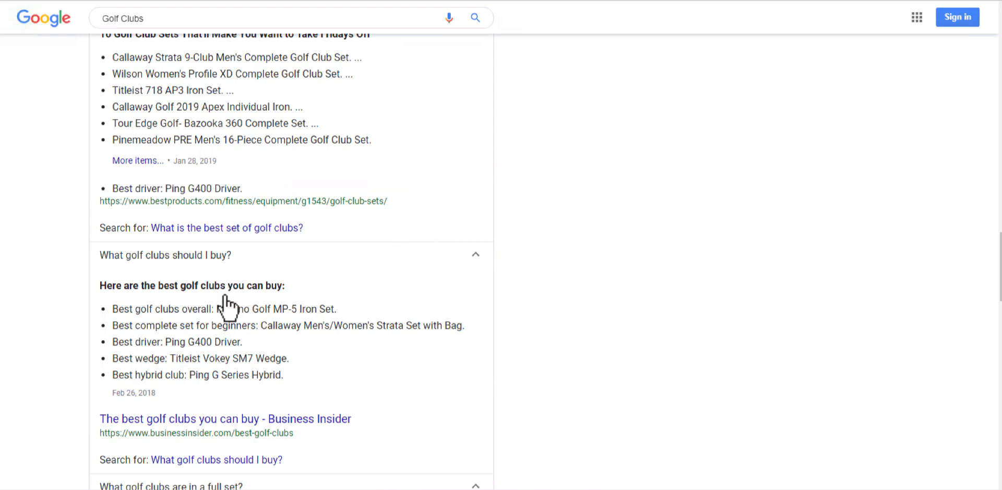
scroll(down, 3)
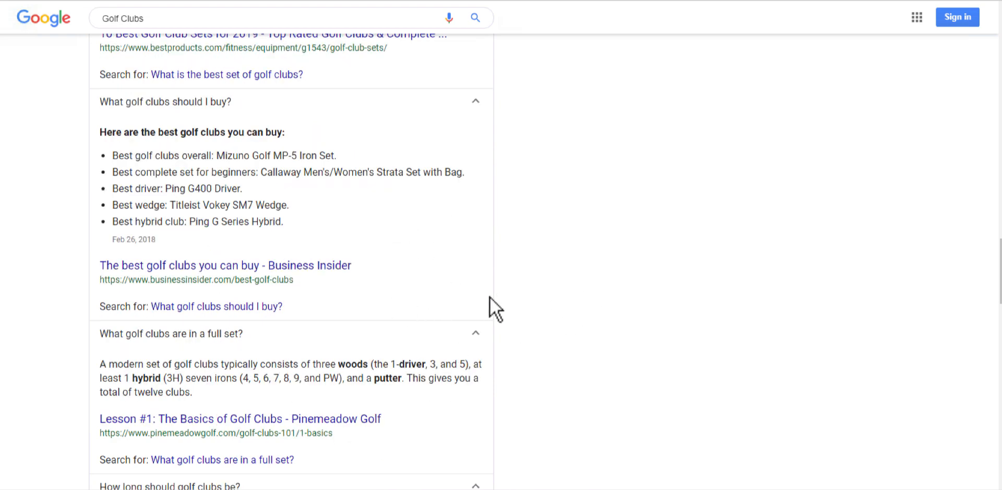
scroll(down, 3)
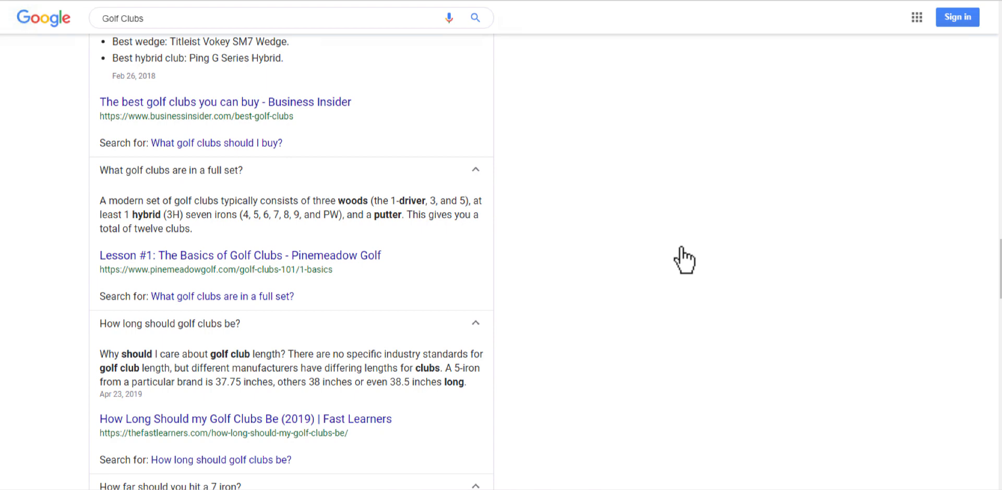
scroll(down, 3)
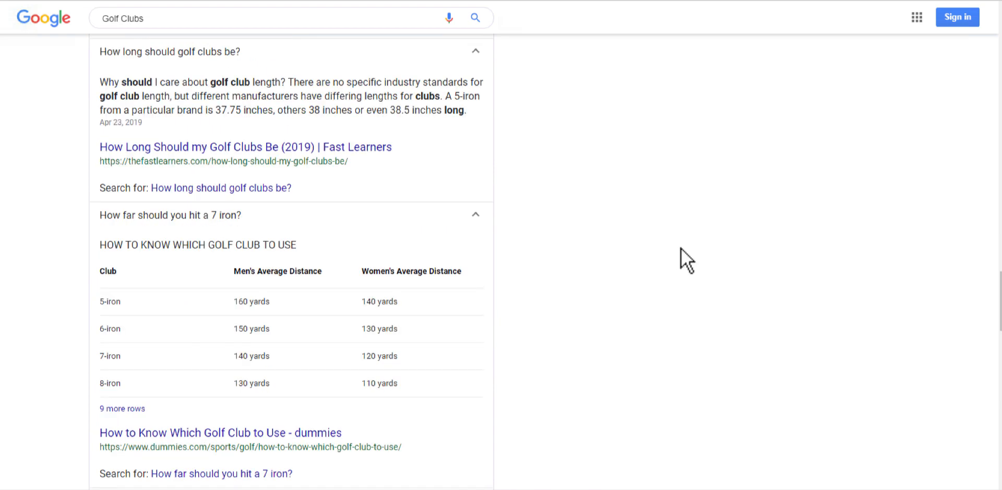
scroll(down, 3)
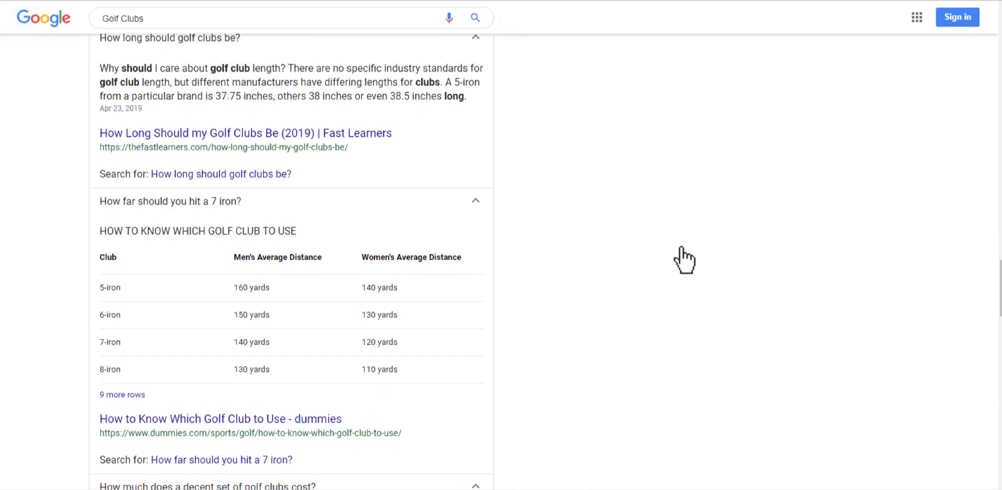
scroll(down, 3)
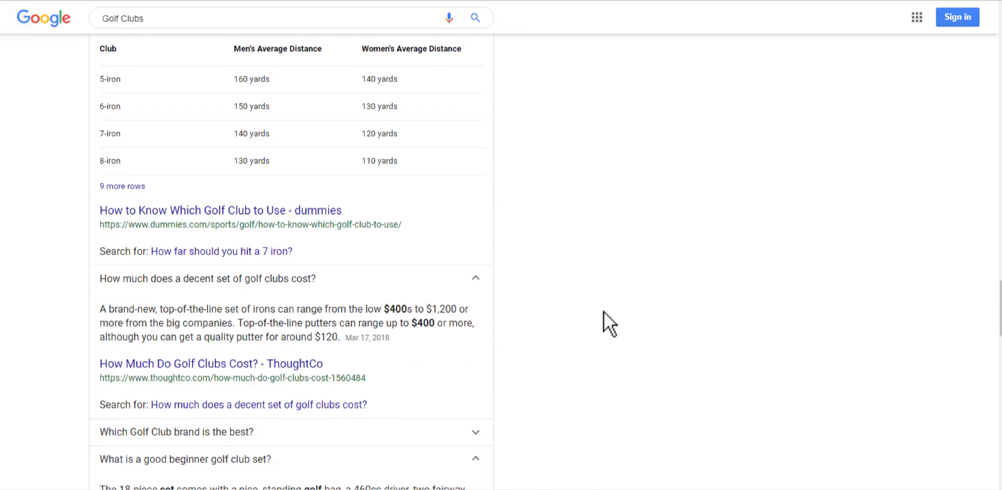
scroll(down, 3)
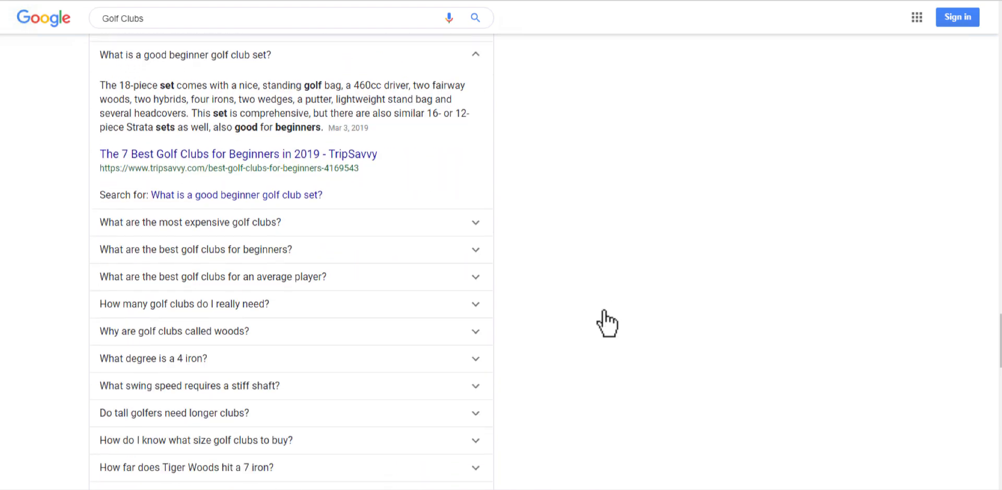
scroll(down, 3)
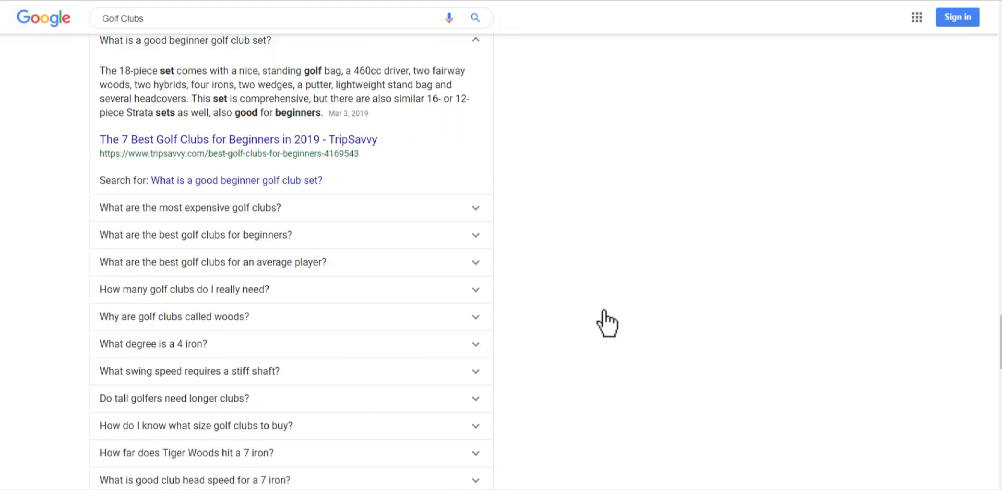
mouse_move(607, 313)
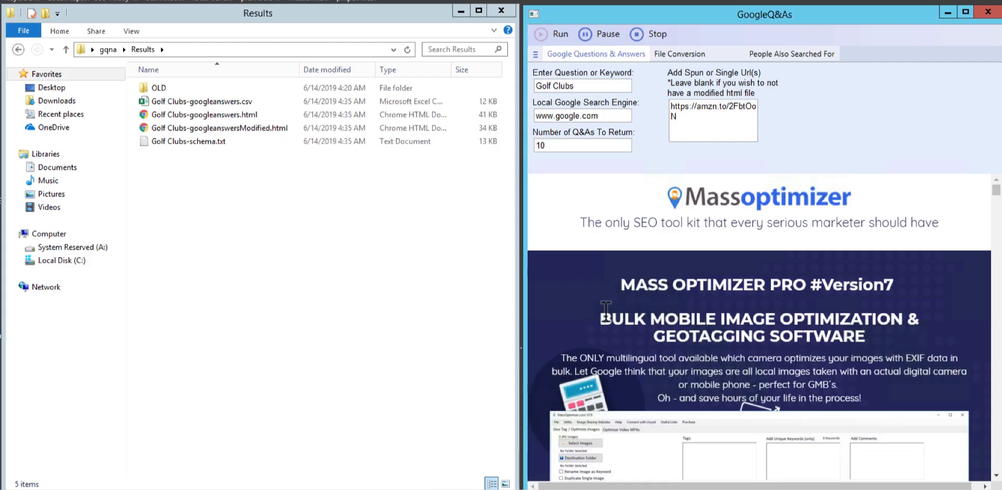
mouse_move(373, 259)
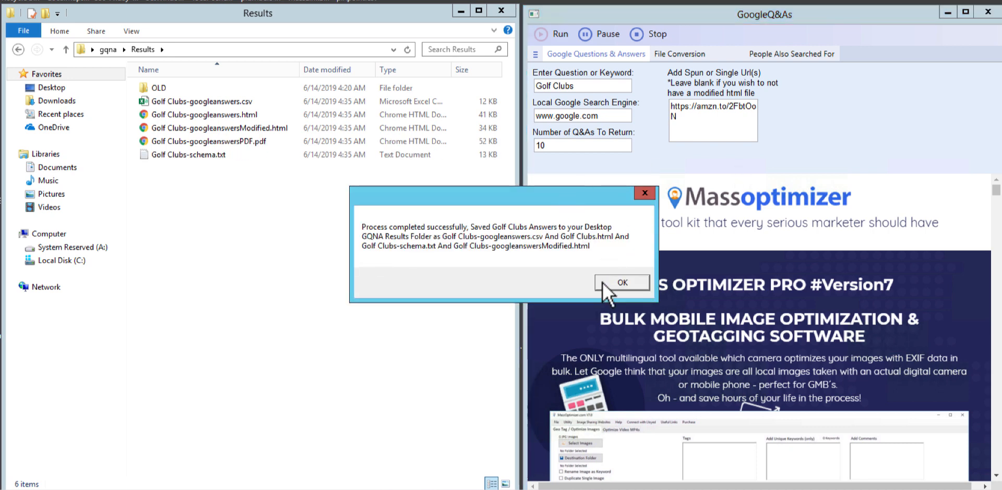
Dismiss the completion notice and select the modified Golf Clubs answers page in the Results folder
click(620, 282)
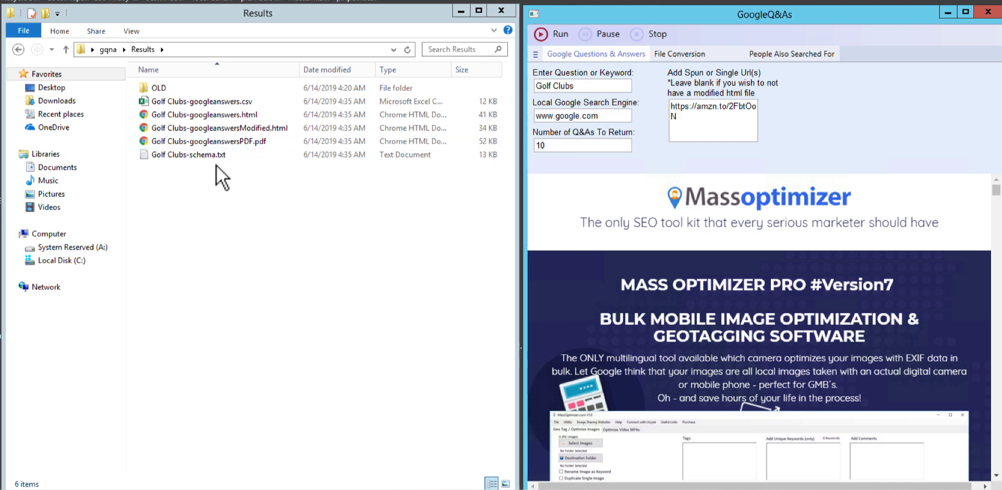
click(187, 155)
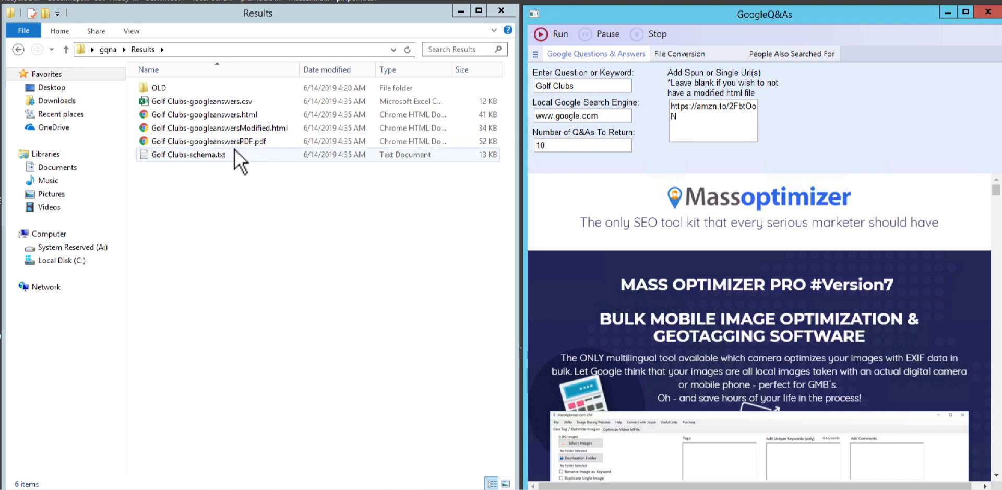
click(214, 115)
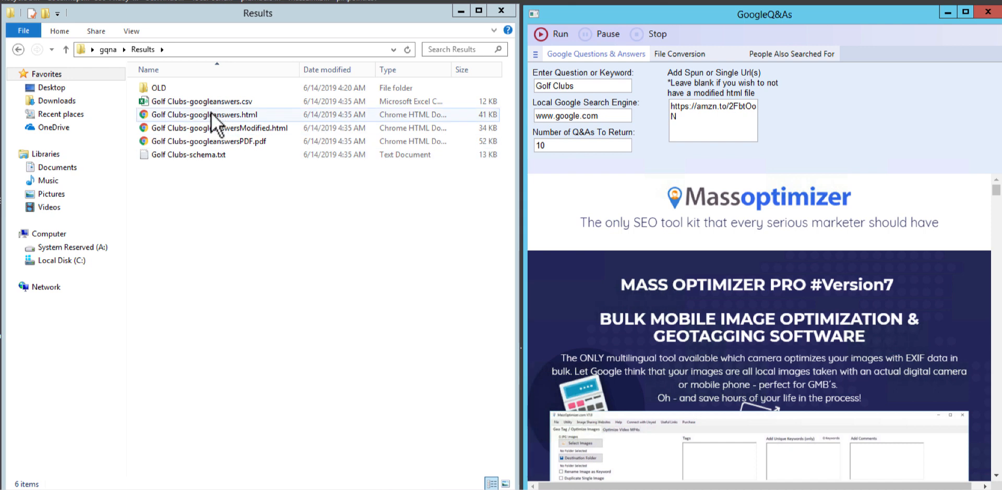
click(202, 101)
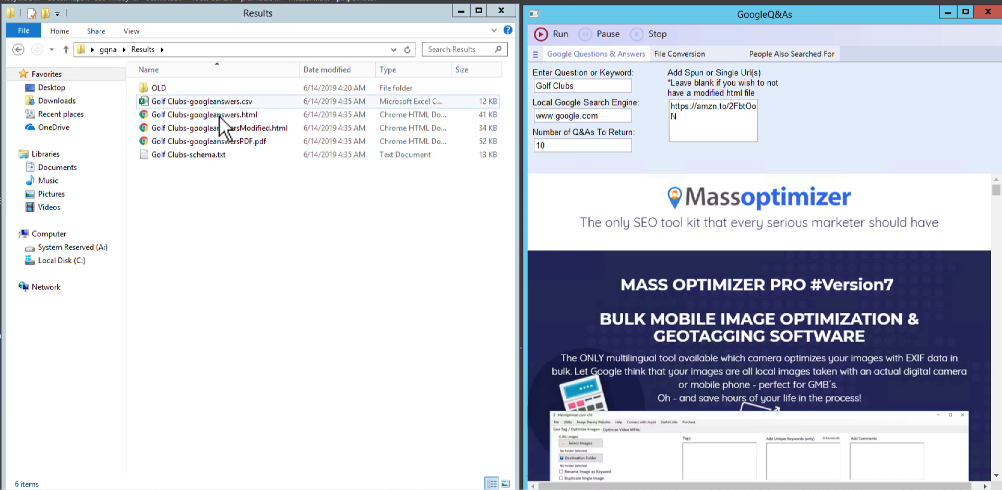
click(217, 127)
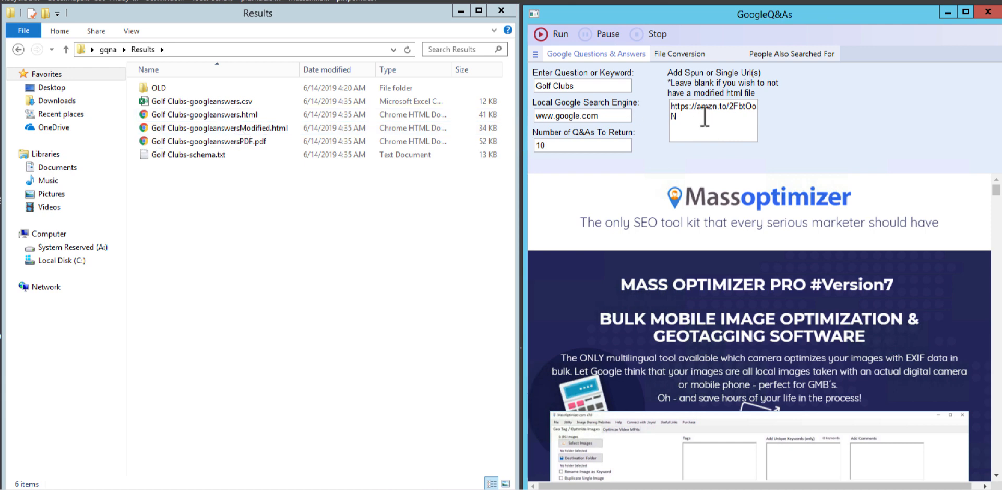
click(219, 127)
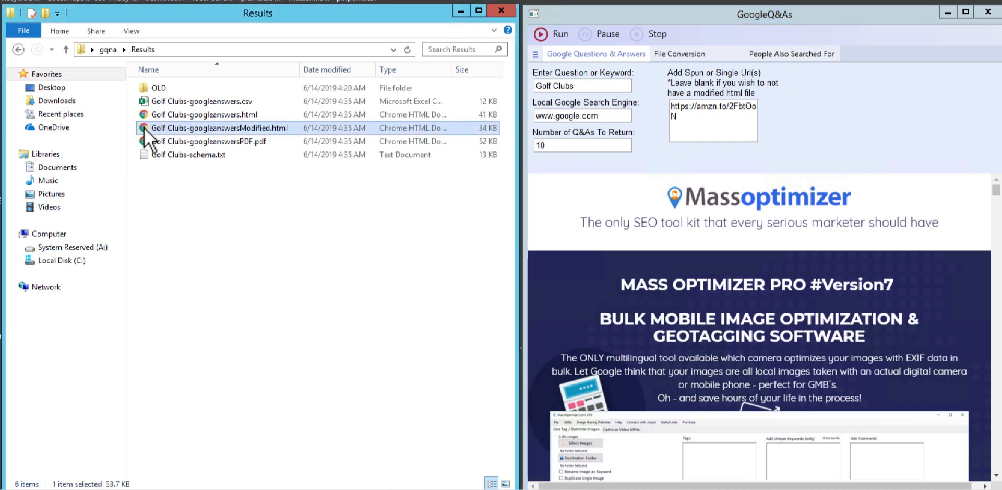
View the modified Golf Clubs answers page in Chrome and scroll through its Q&As
double_click(220, 127)
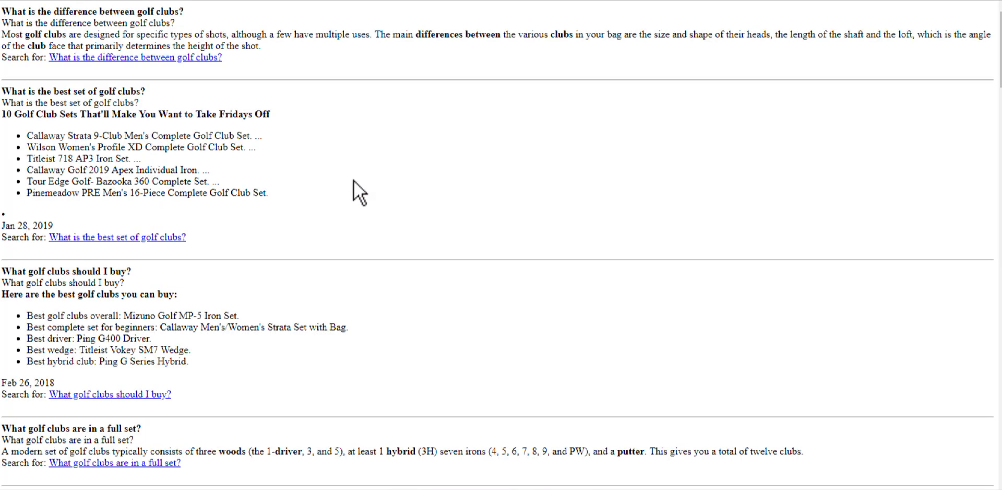
scroll(down, 3)
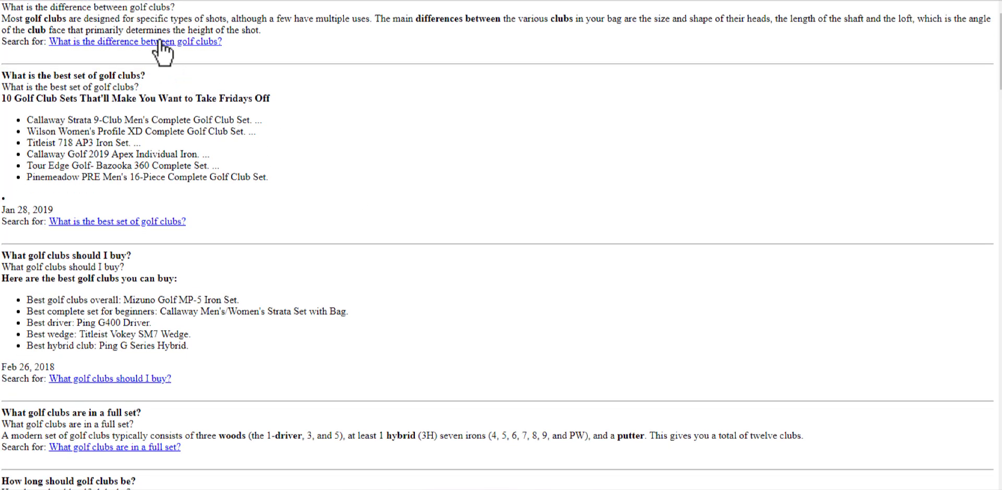
mouse_move(136, 227)
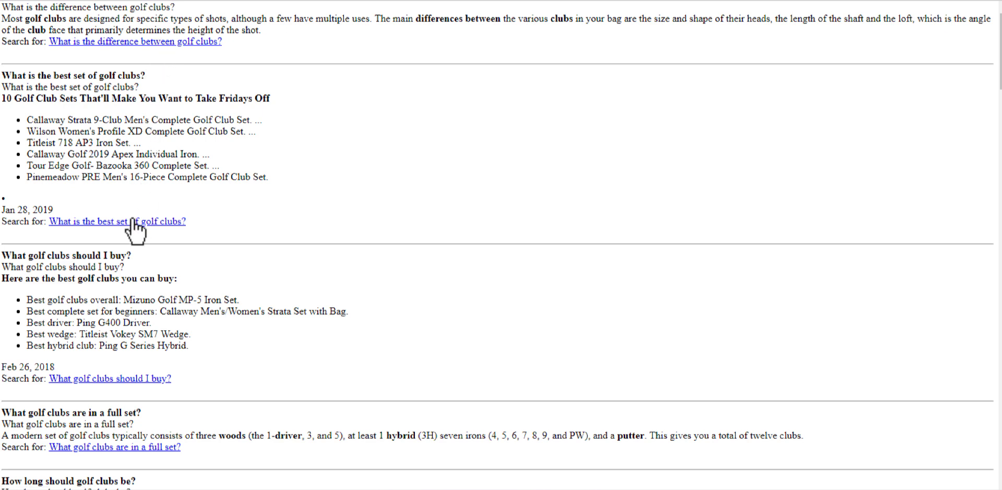
mouse_move(269, 281)
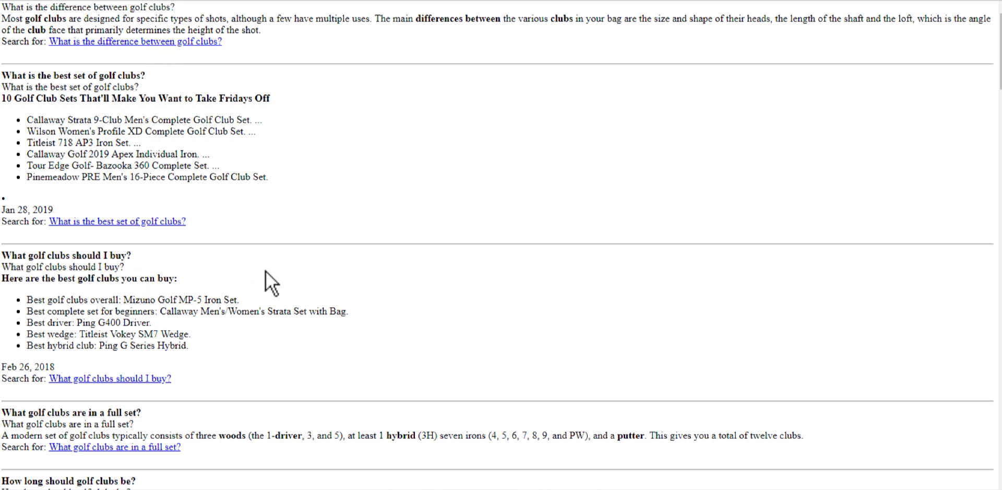
scroll(down, 3)
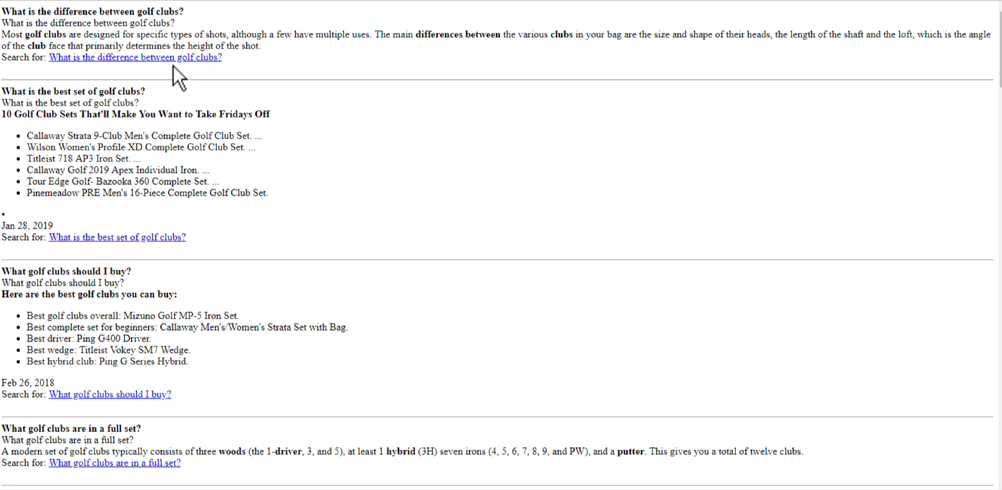
scroll(down, 3)
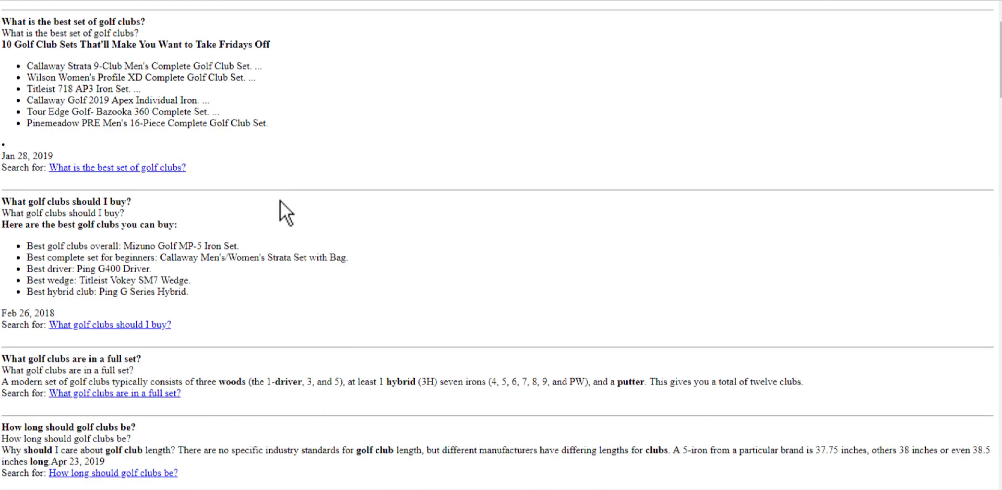
mouse_move(202, 184)
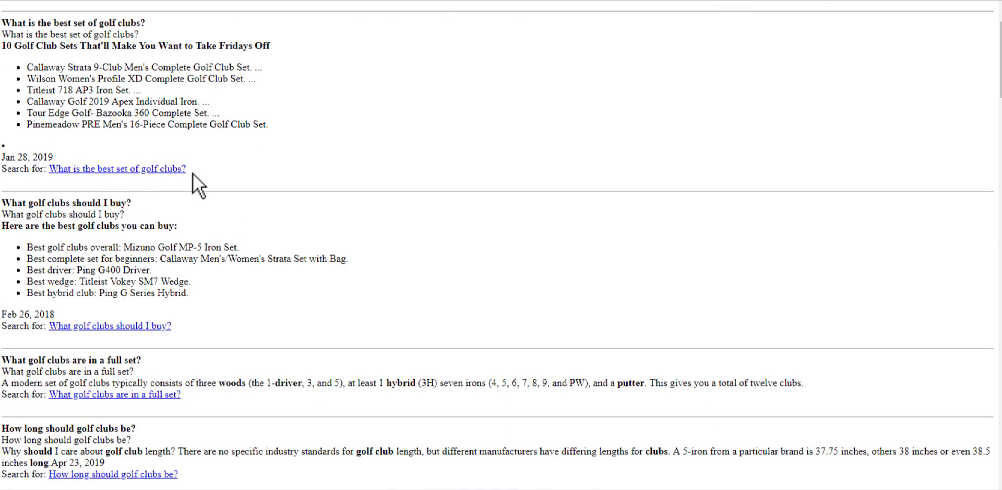
mouse_move(115, 310)
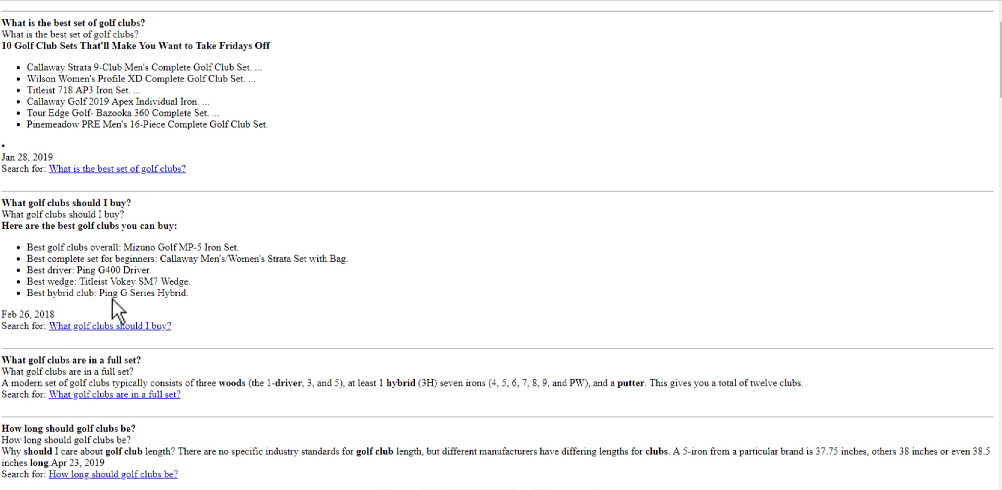
mouse_move(502, 120)
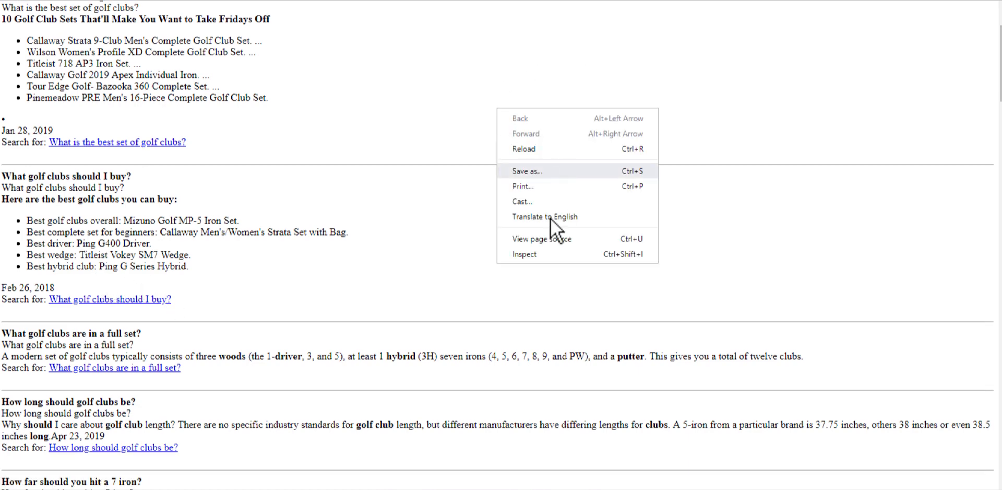
View the HTML source of the Golf Clubs Q&A page and scroll through it
click(540, 238)
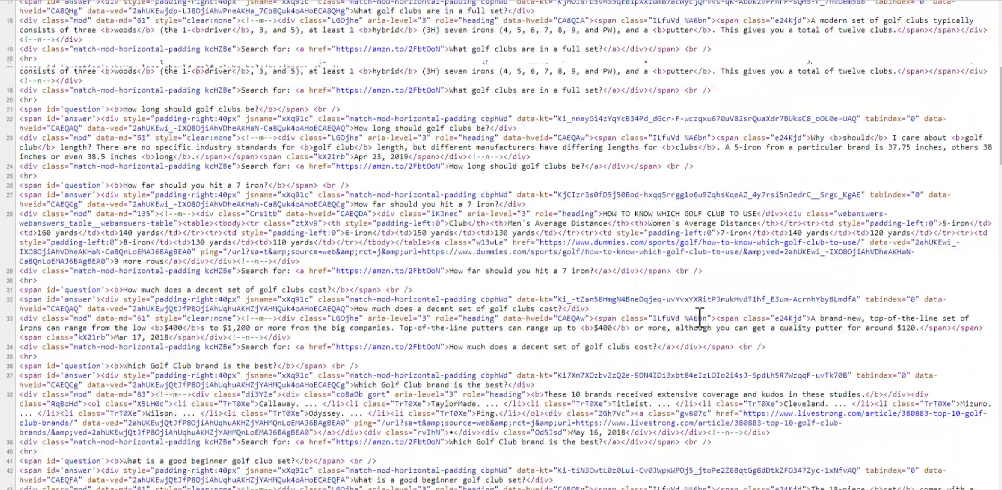
scroll(down, 3)
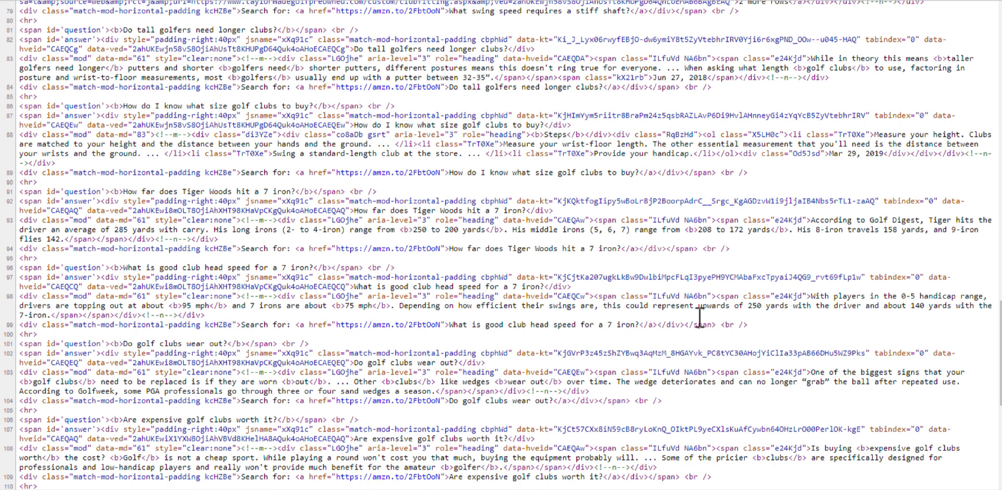
scroll(down, 3)
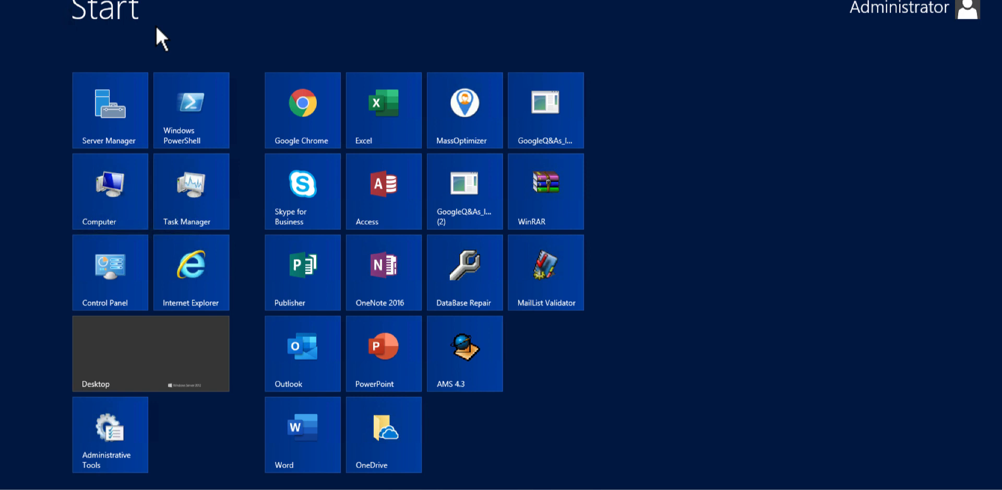
mouse_move(545, 109)
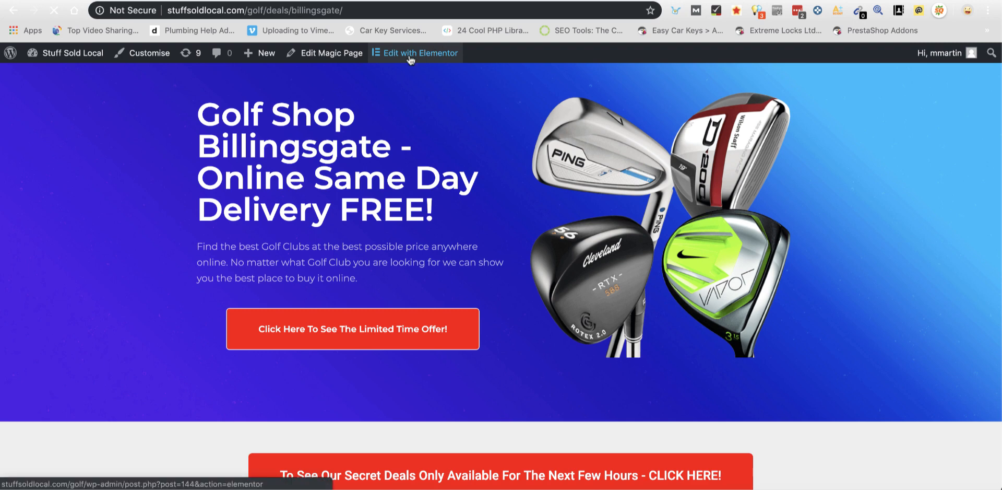
Load the golf shop page in Elementor and scroll to the empty bottom section
click(414, 53)
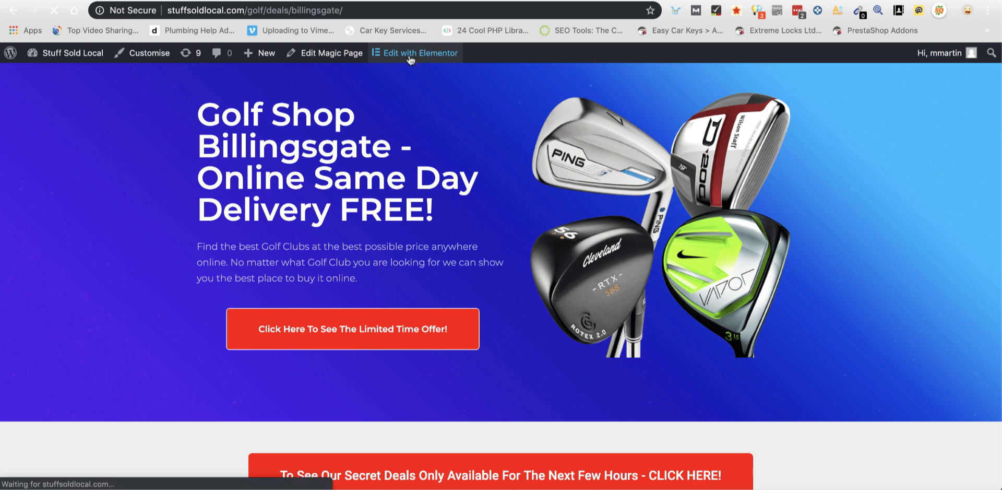
click(421, 54)
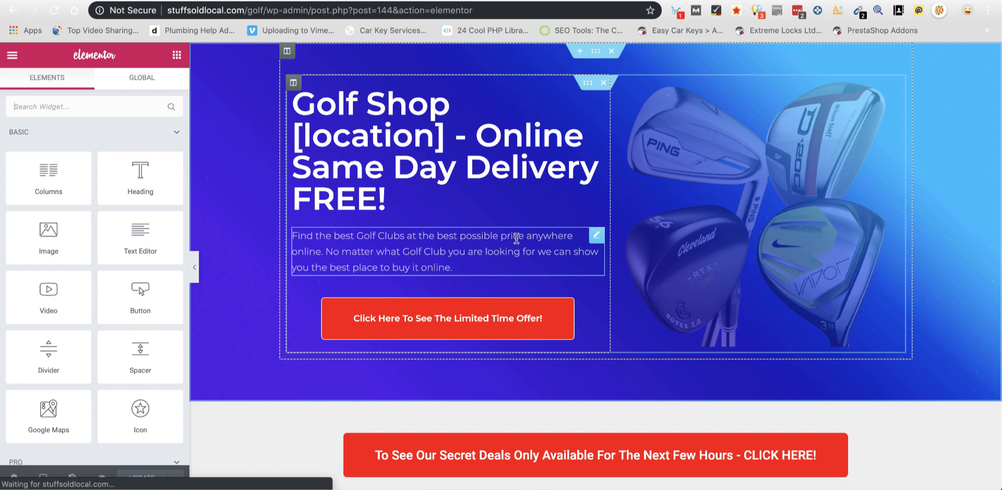
scroll(down, 3)
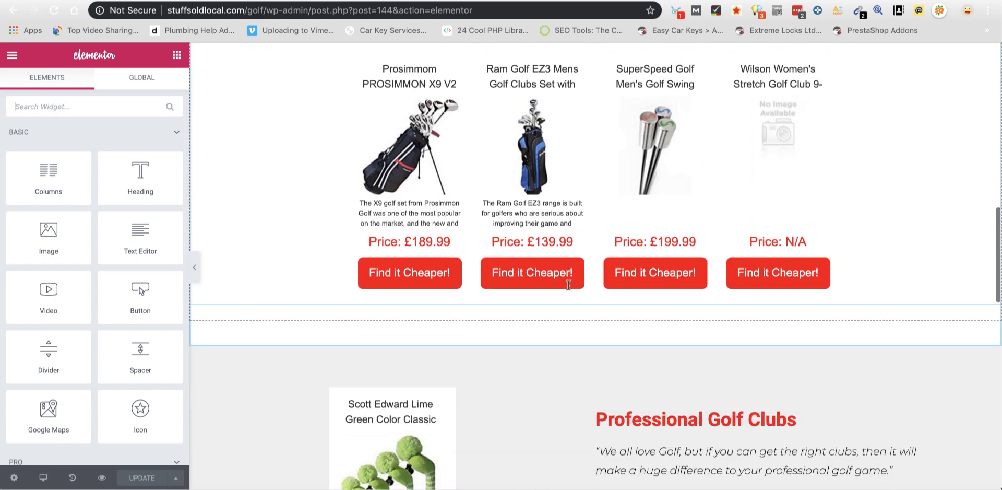
scroll(down, 3)
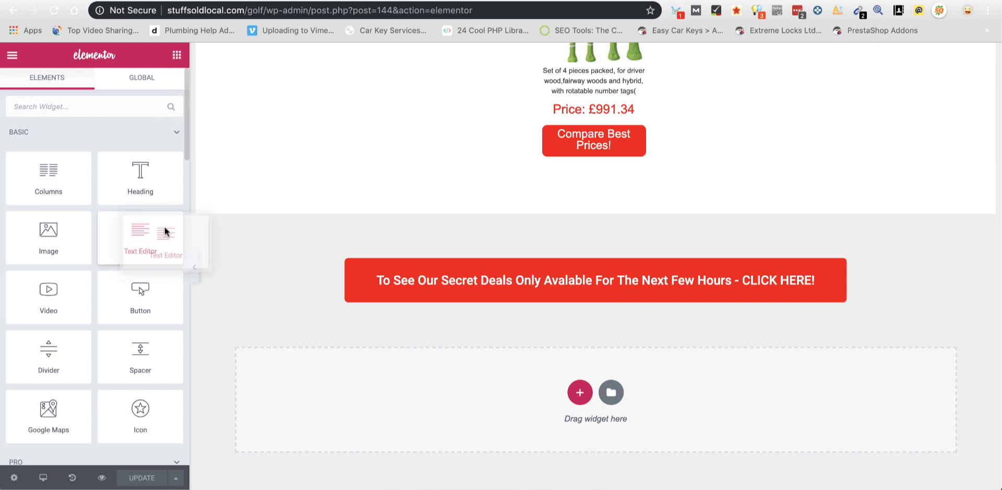
Drop a Text Editor widget into the bottom section and switch it to raw HTML editing
drag(140, 237, 591, 365)
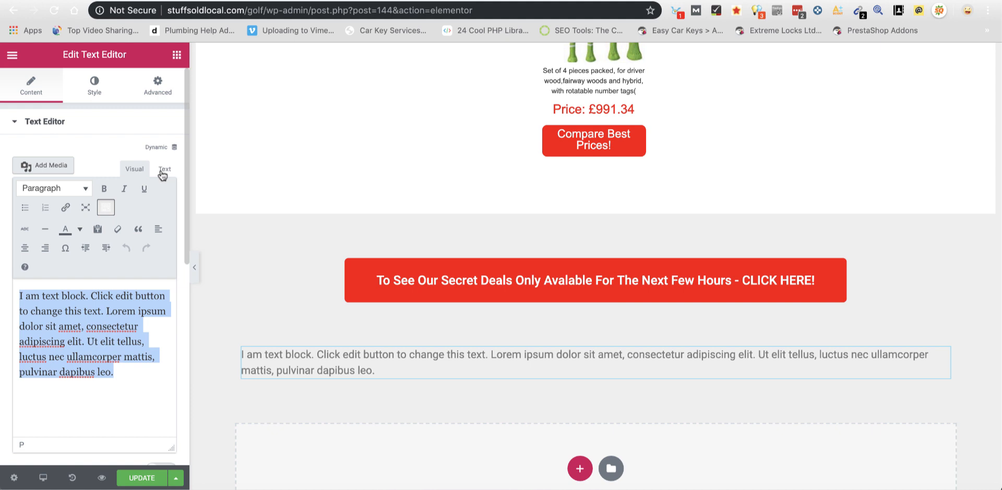
click(164, 170)
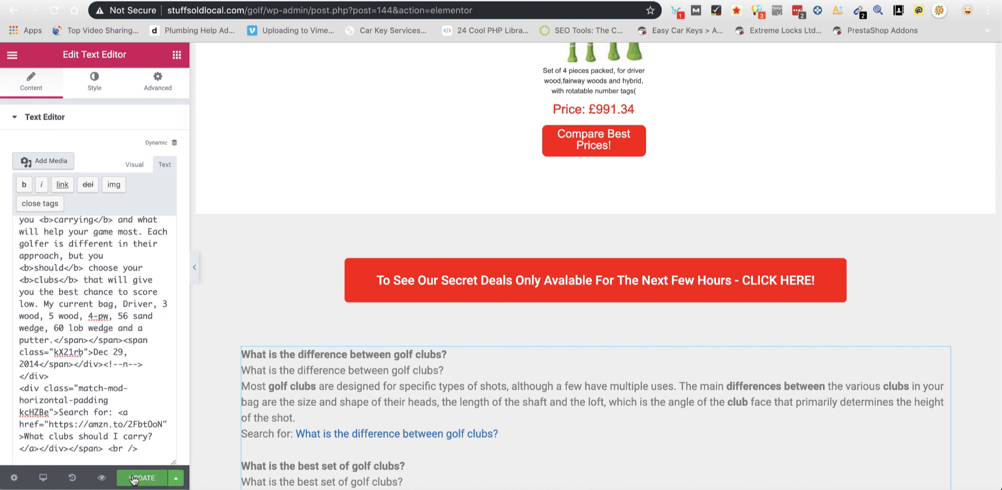
Update the golf shop page in Elementor so the new Golf Clubs Q&A block goes live
click(141, 477)
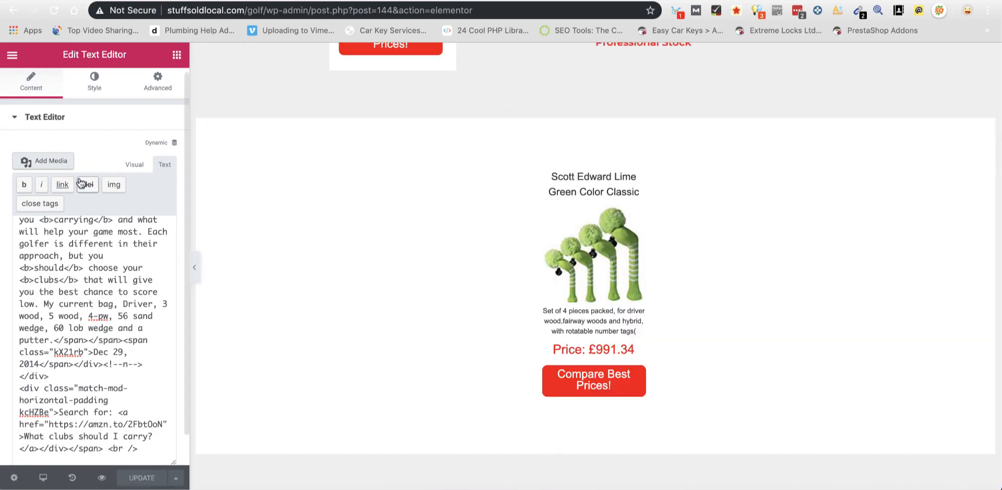
click(11, 54)
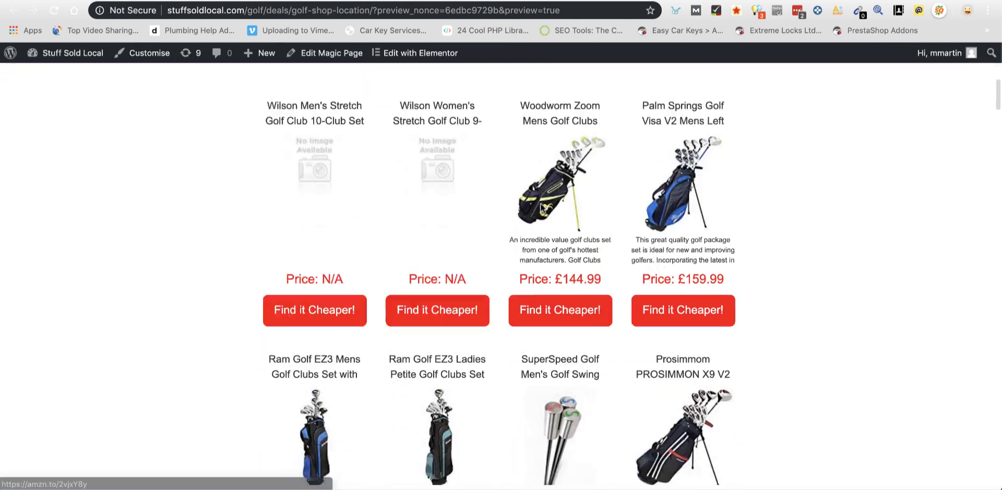
Move down the published golf shop preview to reach the Golf Clubs Q&A list
scroll(down, 3)
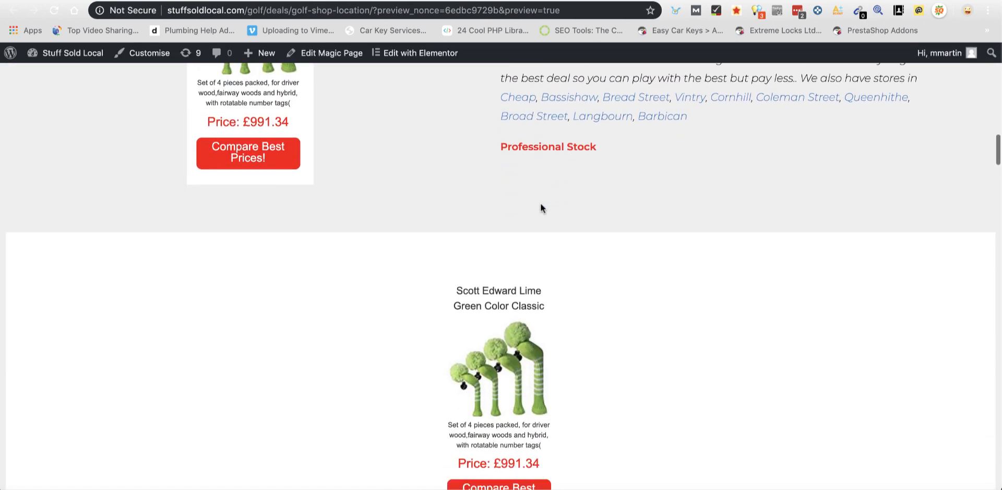
scroll(down, 3)
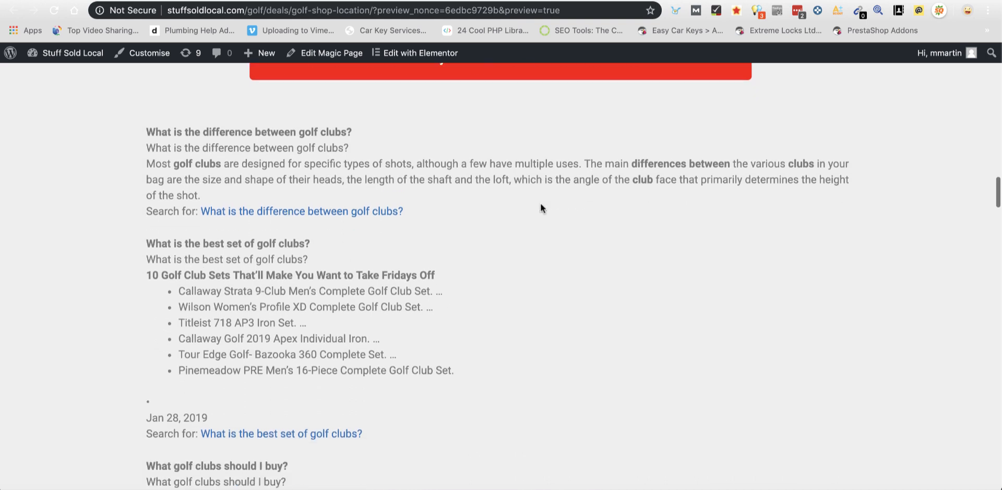
scroll(down, 3)
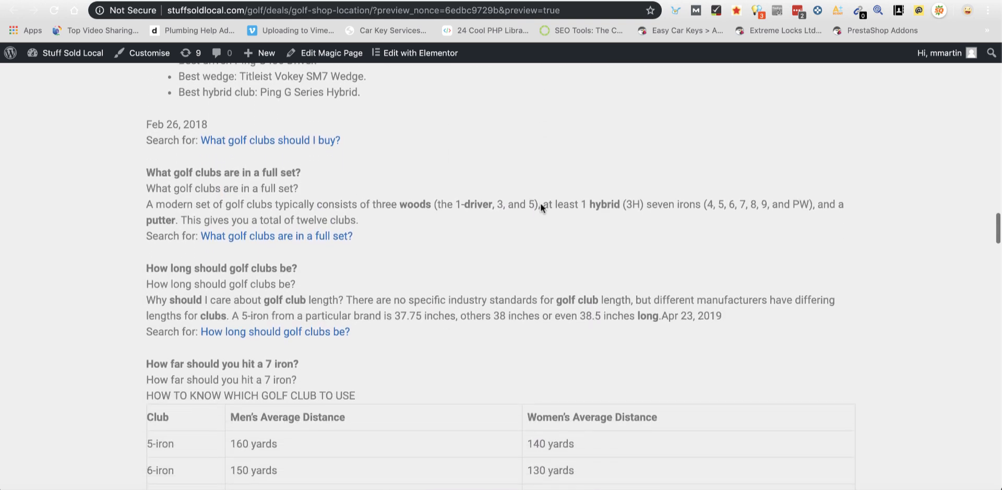
scroll(down, 3)
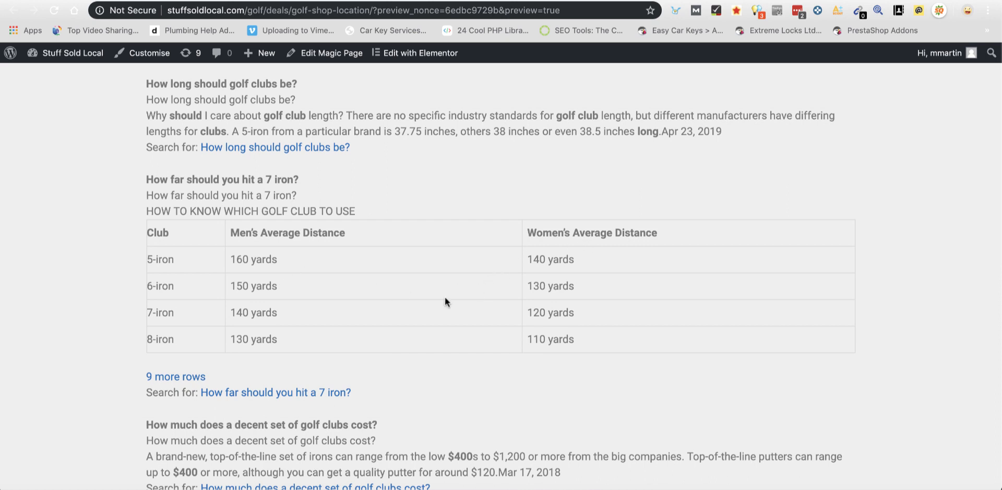
scroll(down, 3)
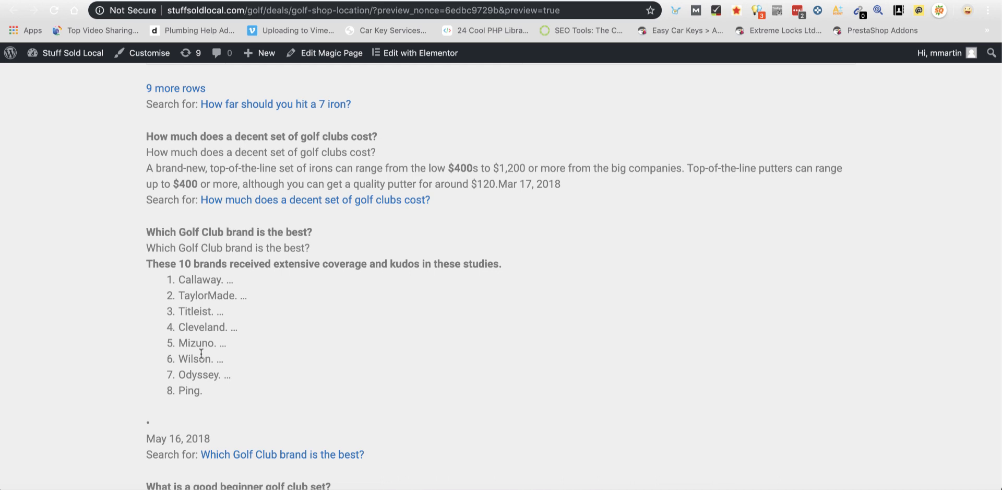
scroll(down, 3)
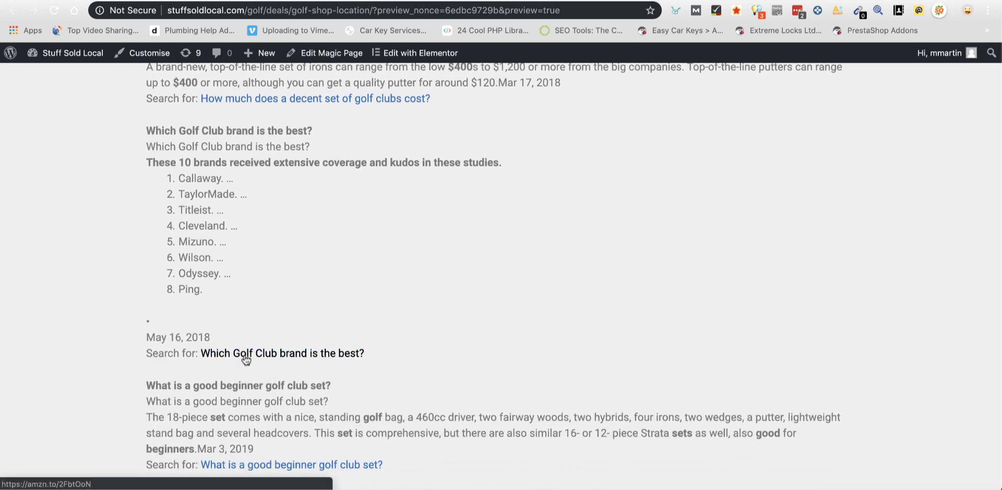
scroll(down, 3)
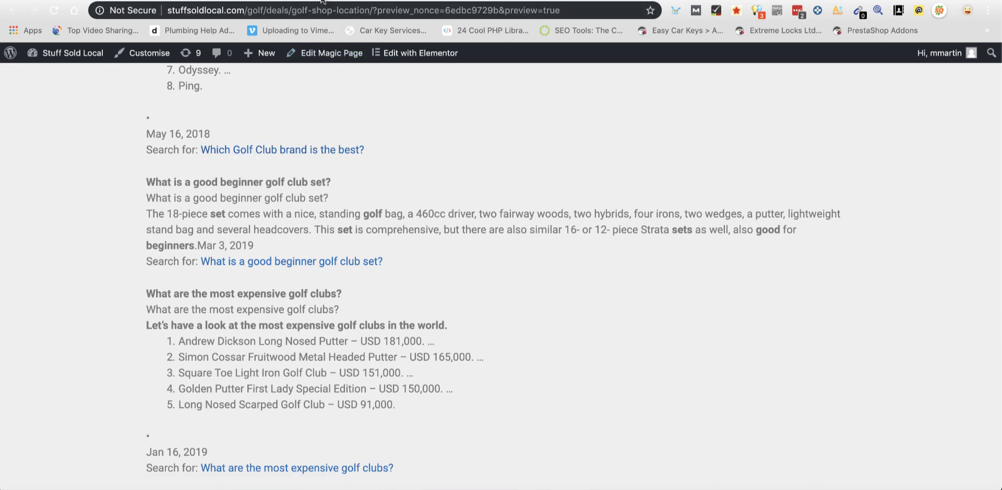
click(265, 52)
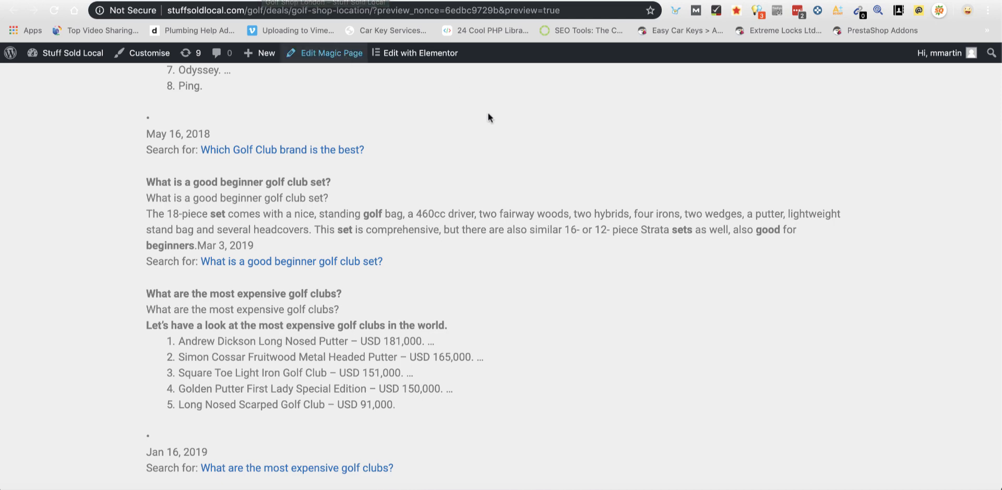
Follow the Amazon search link under 'How many golf clubs do I really need?'
scroll(down, 3)
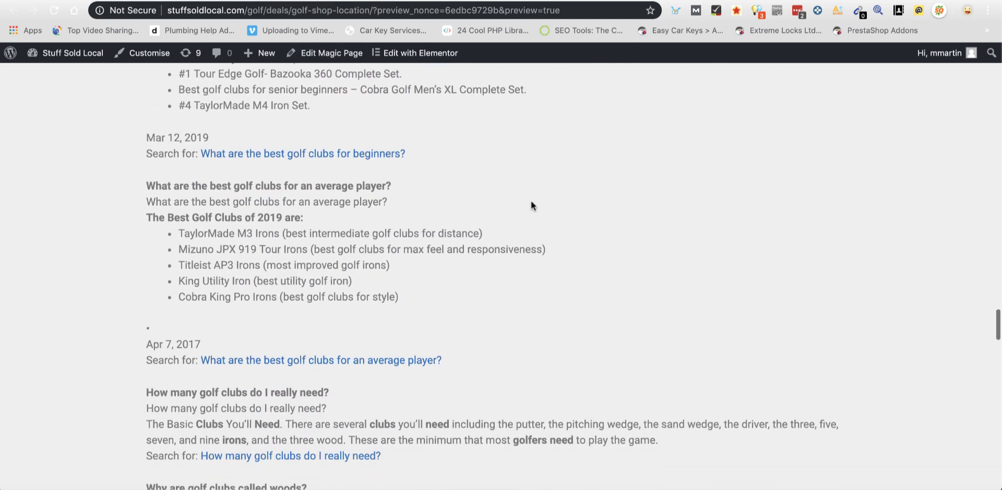
scroll(down, 3)
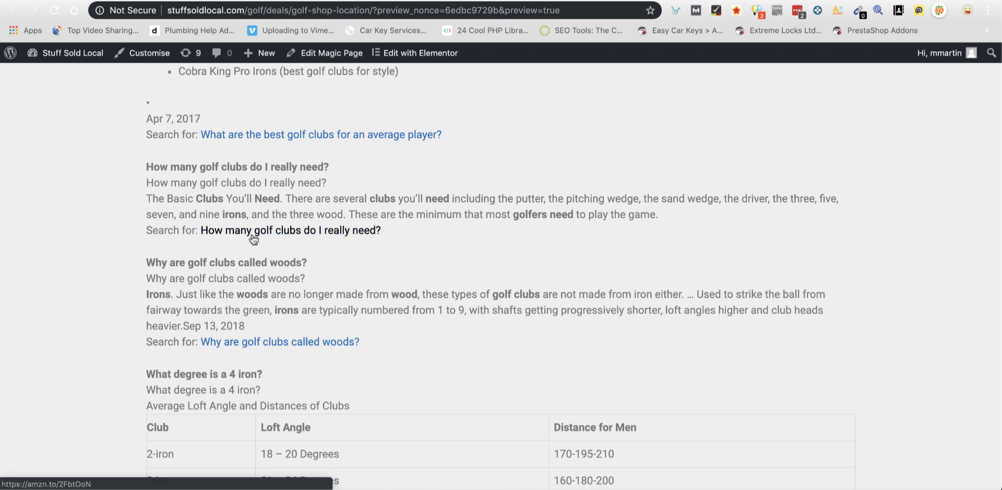
mouse_move(281, 232)
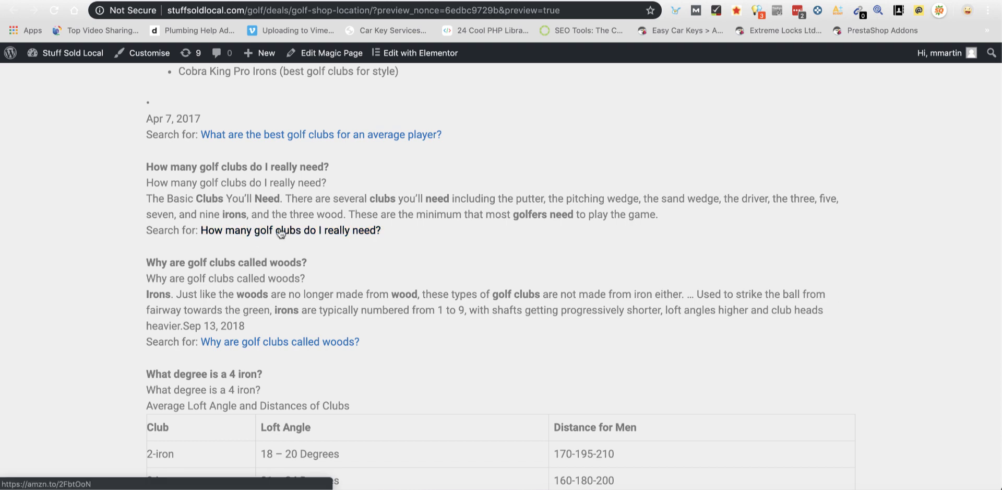
click(289, 230)
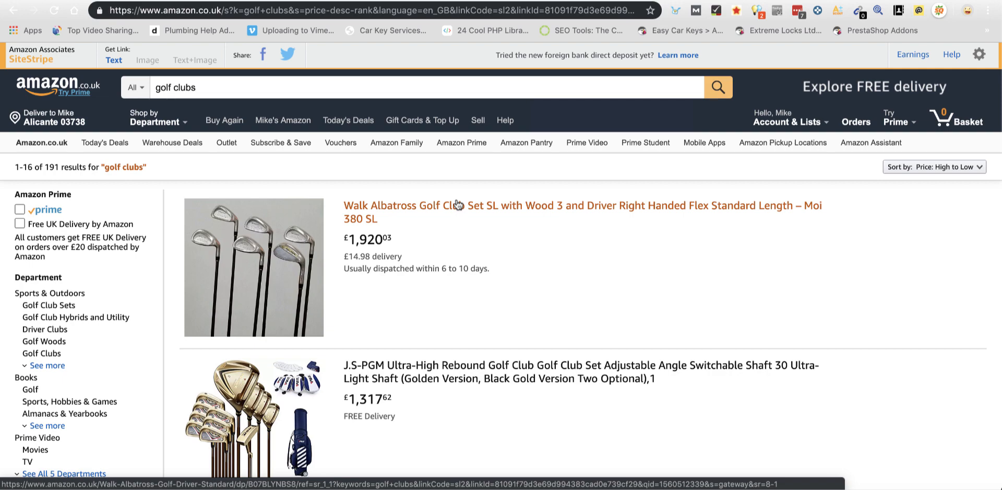
mouse_move(12, 11)
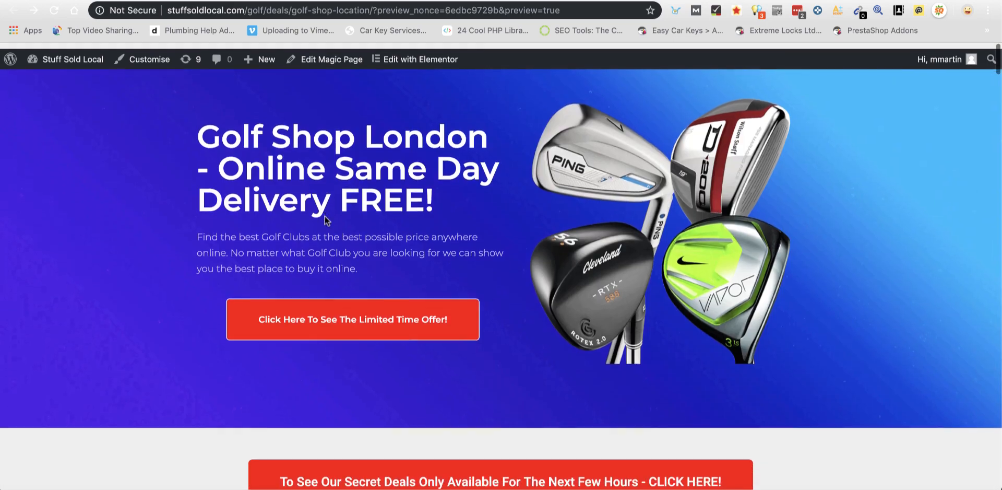
Scroll through the golf clubs Q&As toward the 'How long should golf clubs be?' entry
scroll(down, 3)
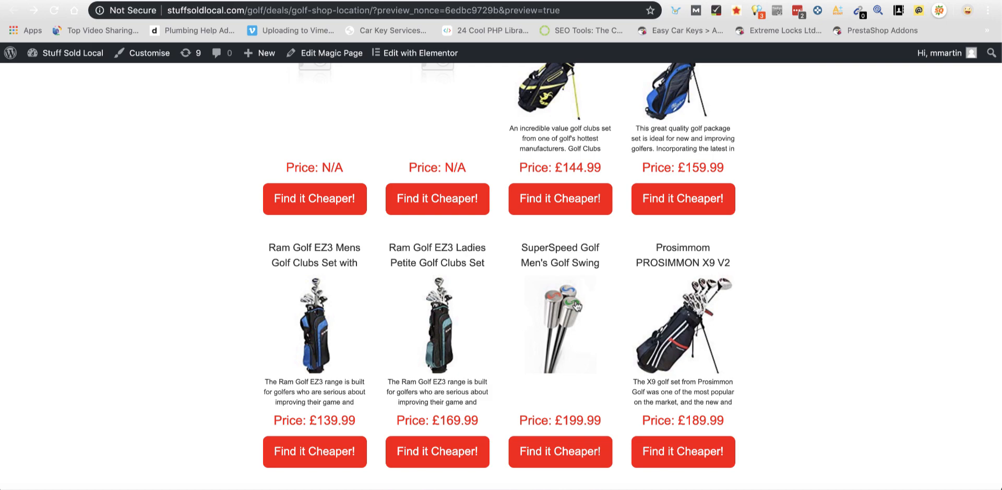
scroll(down, 3)
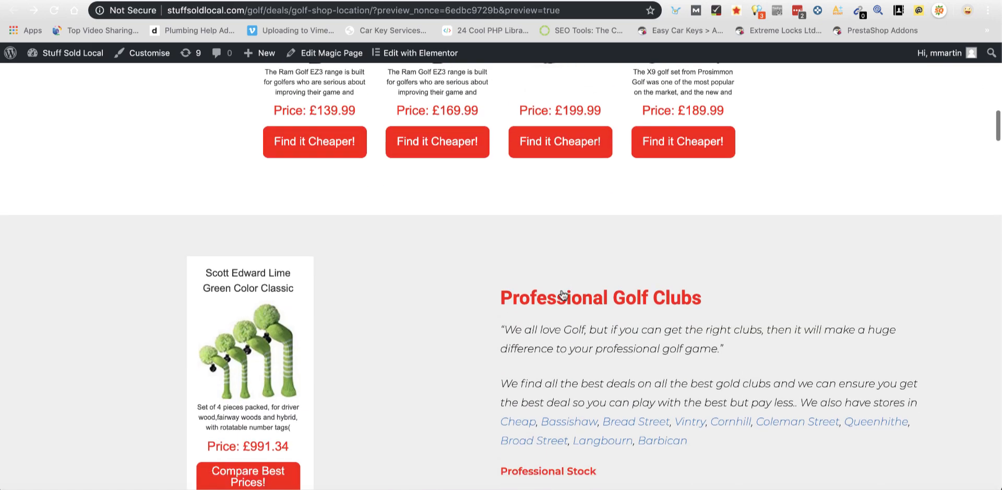
scroll(down, 3)
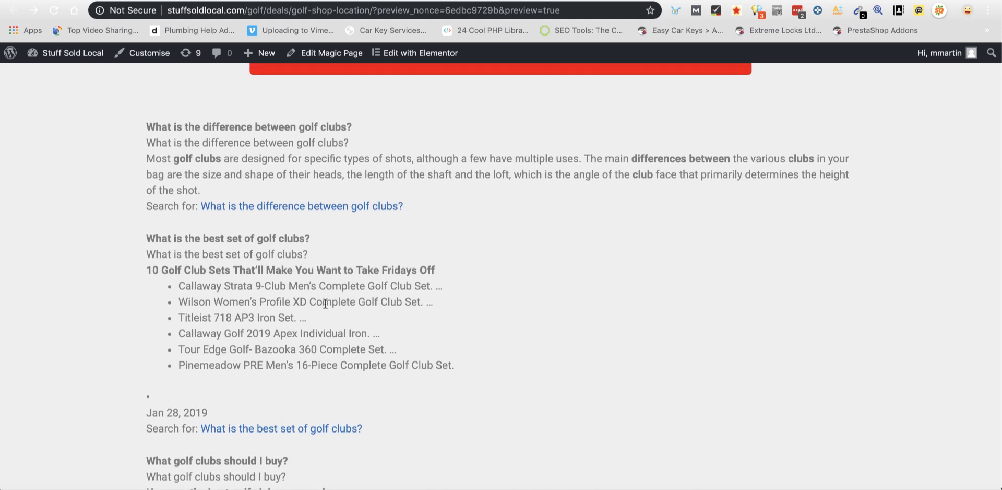
scroll(down, 3)
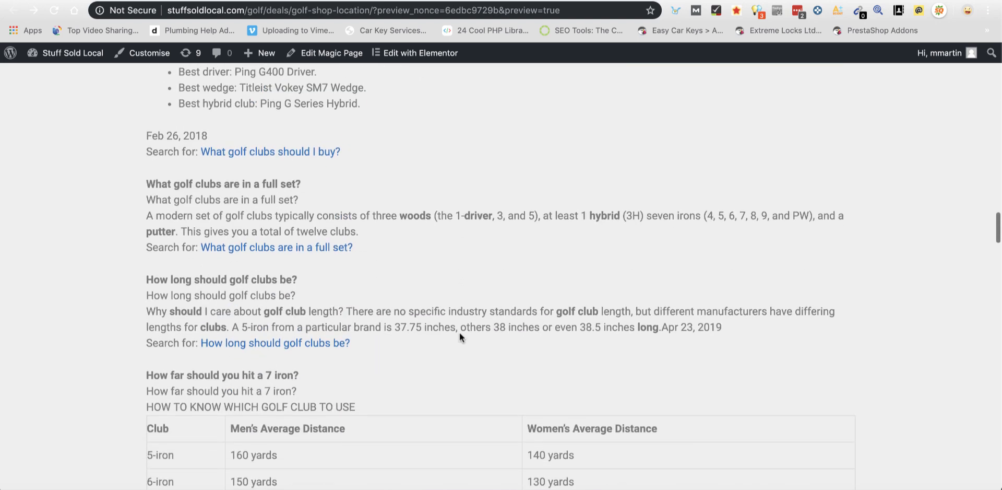
scroll(down, 3)
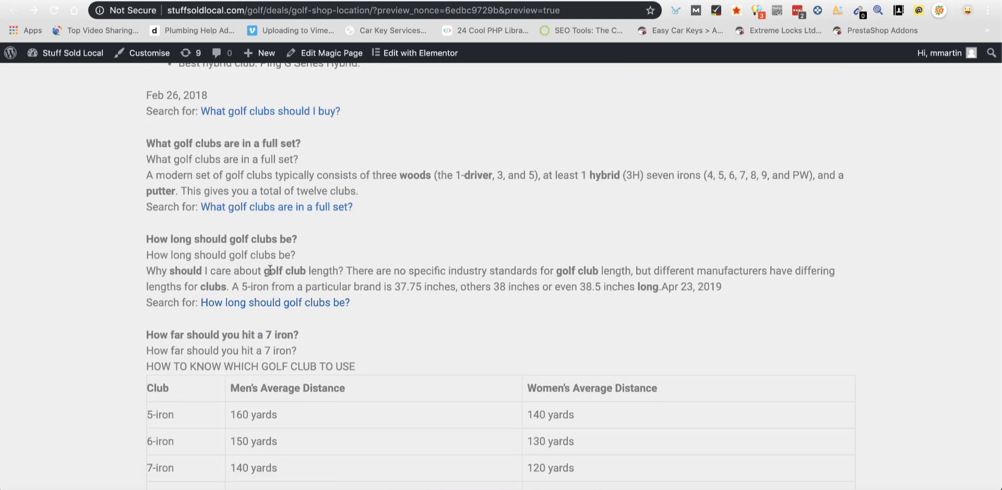
scroll(down, 3)
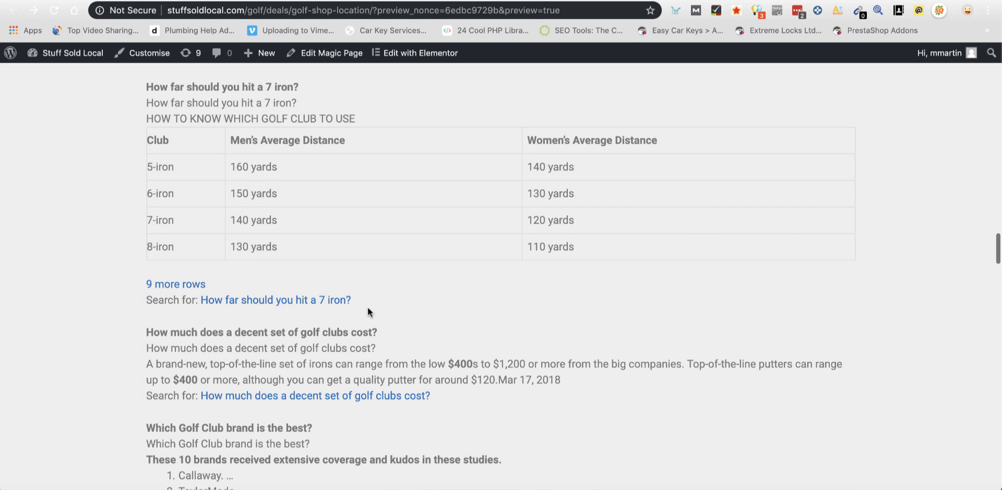
scroll(down, 3)
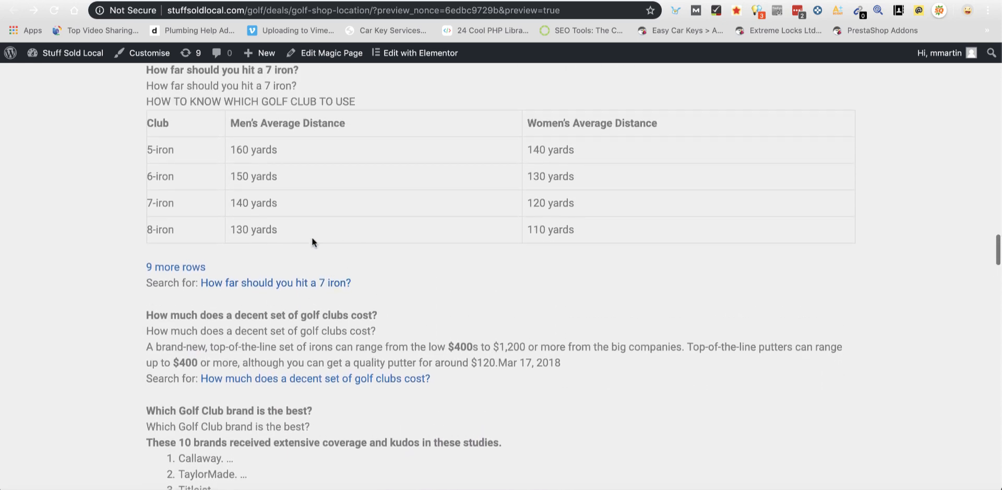
scroll(down, 3)
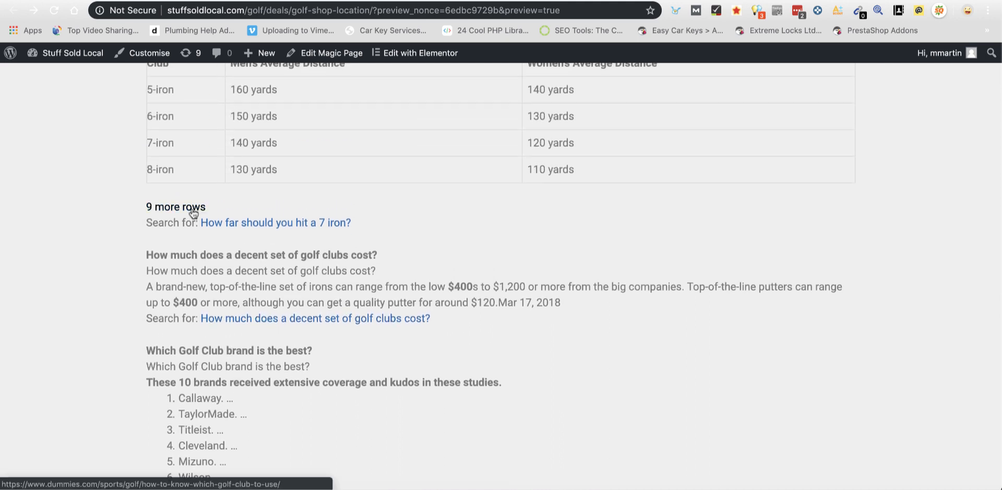
scroll(down, 3)
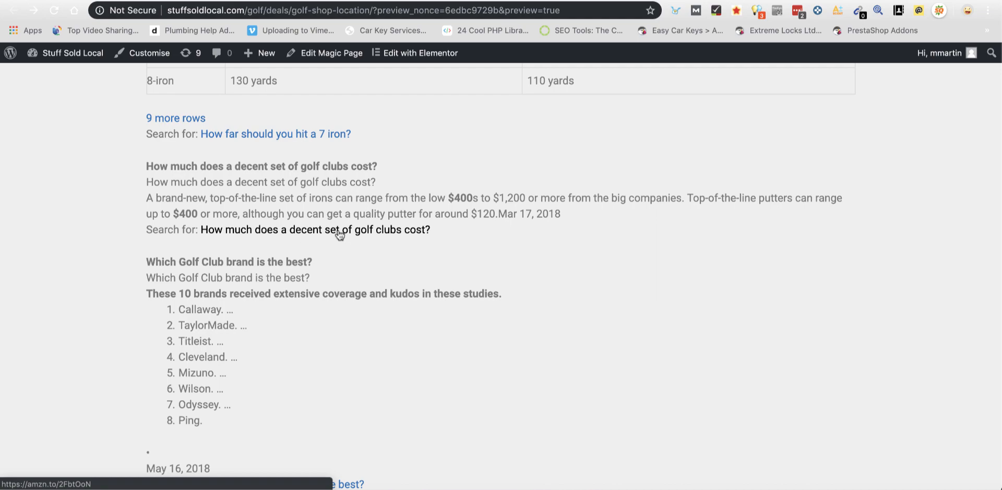
scroll(up, 3)
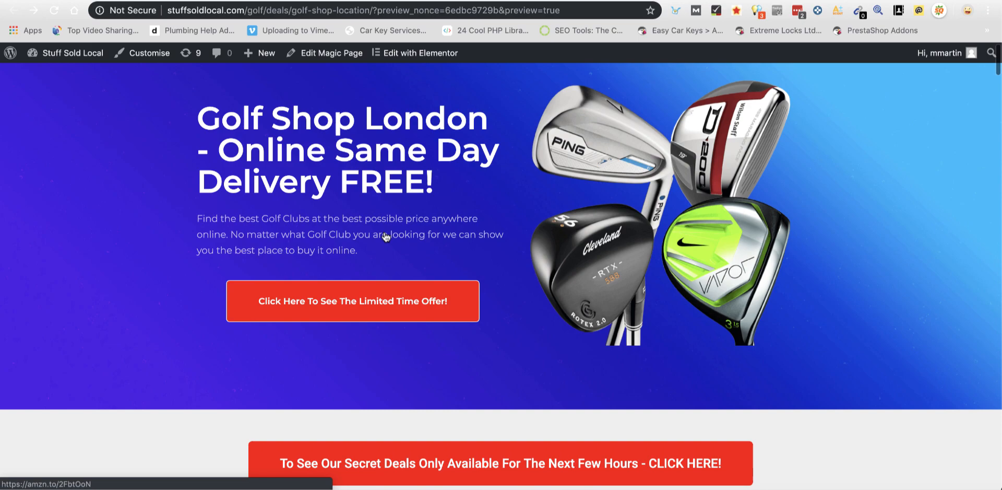
scroll(down, 3)
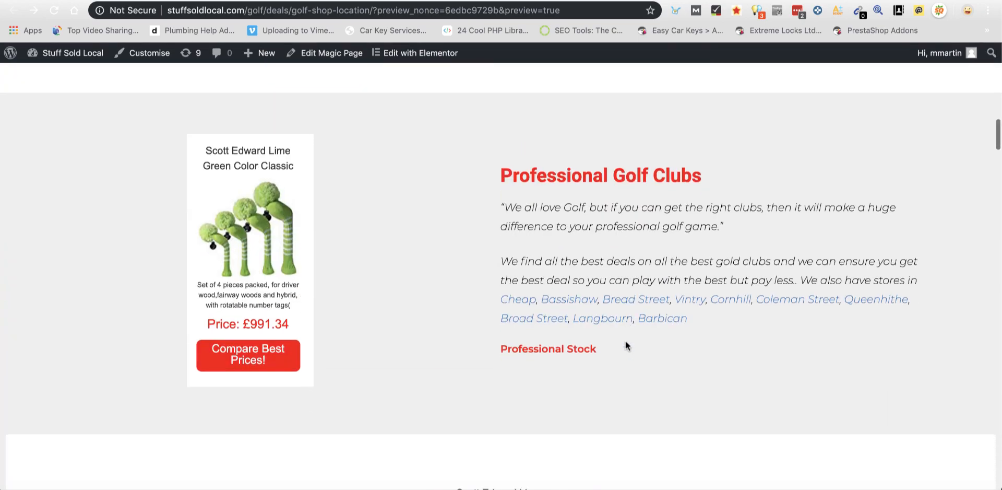
scroll(down, 3)
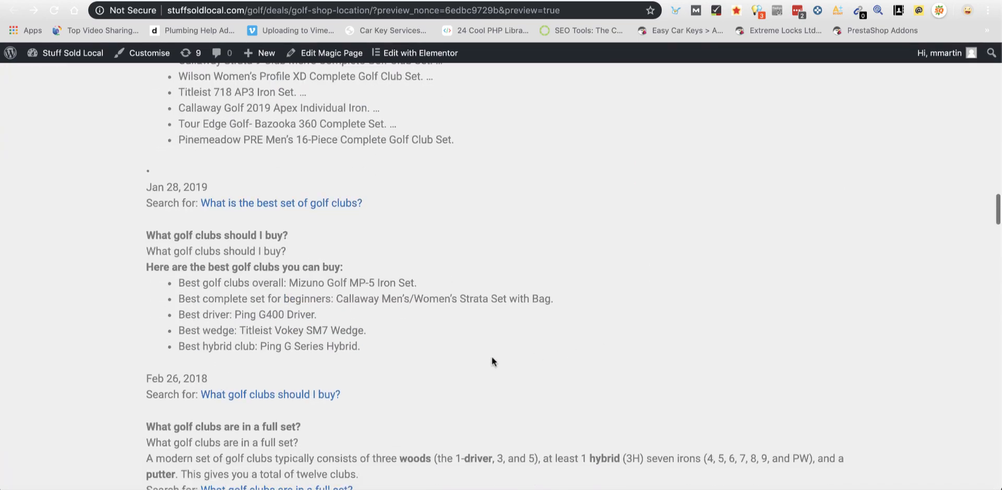
scroll(down, 3)
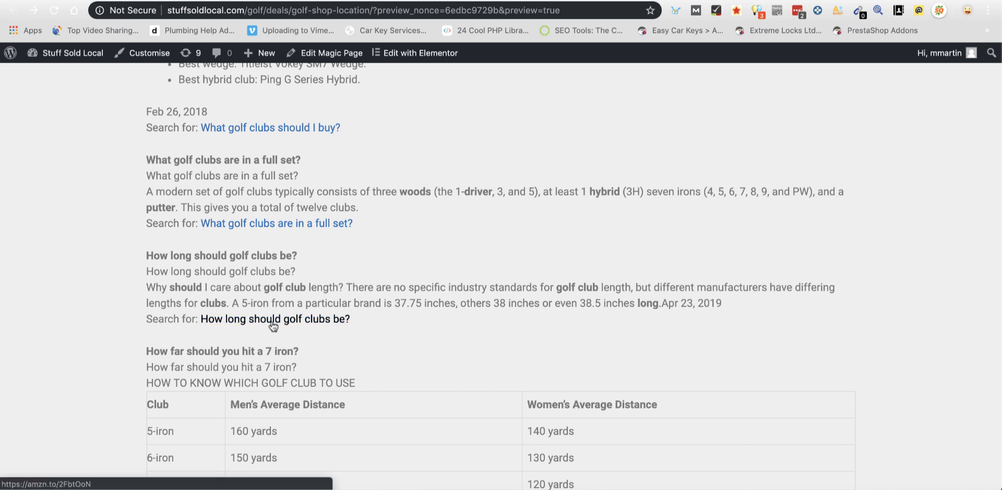
scroll(down, 3)
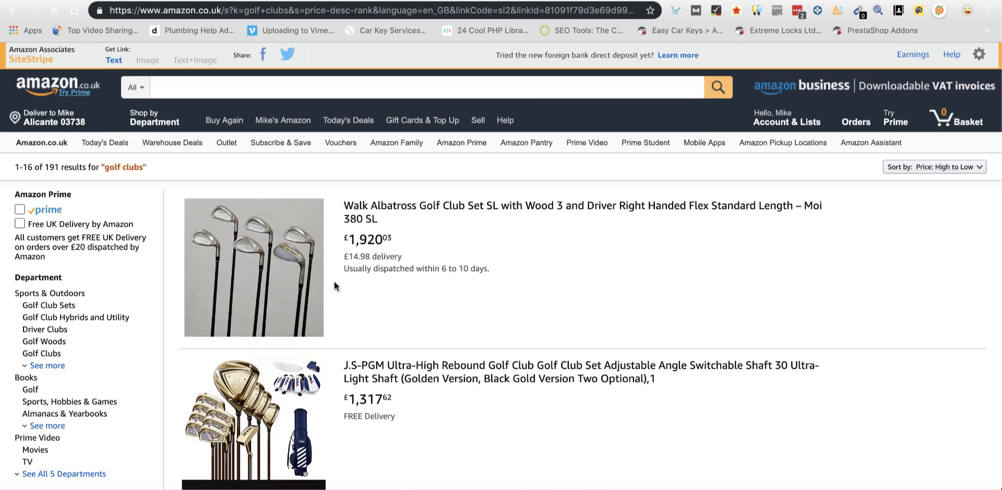
Confirm Amazon.co.uk shows 'golf clubs' affiliate results, then return to the golf shop preview
text(golf clubs)
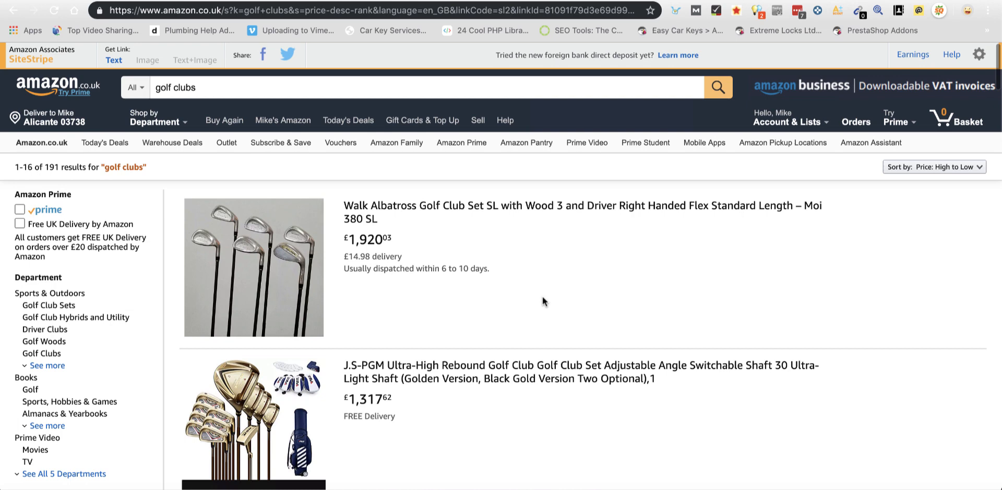
mouse_move(391, 329)
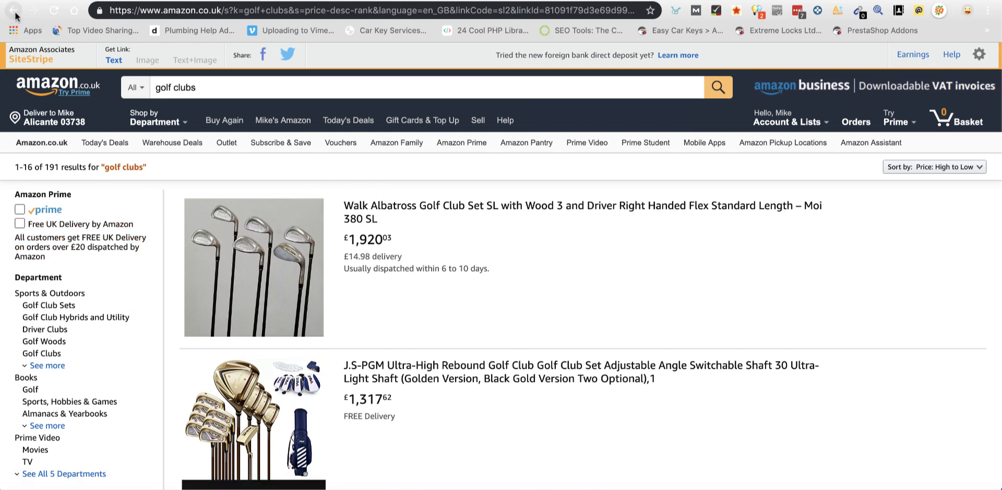
click(12, 10)
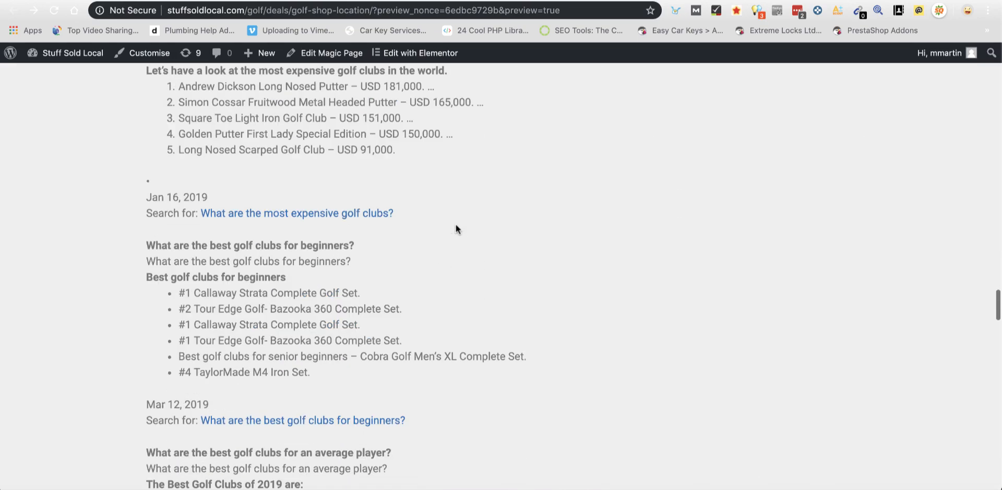
Bring the later Q&As on senior clubs, fitting costs and which clubs to carry into view
scroll(down, 3)
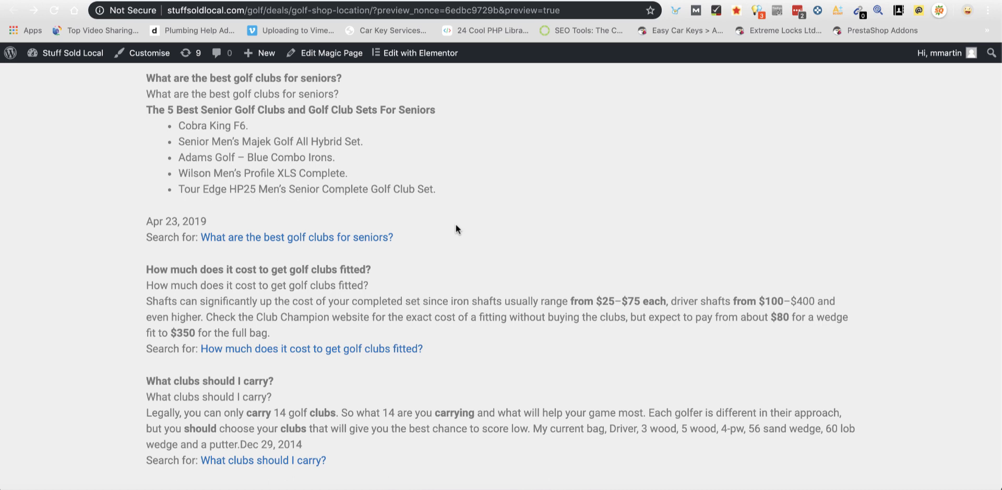
mouse_move(420, 262)
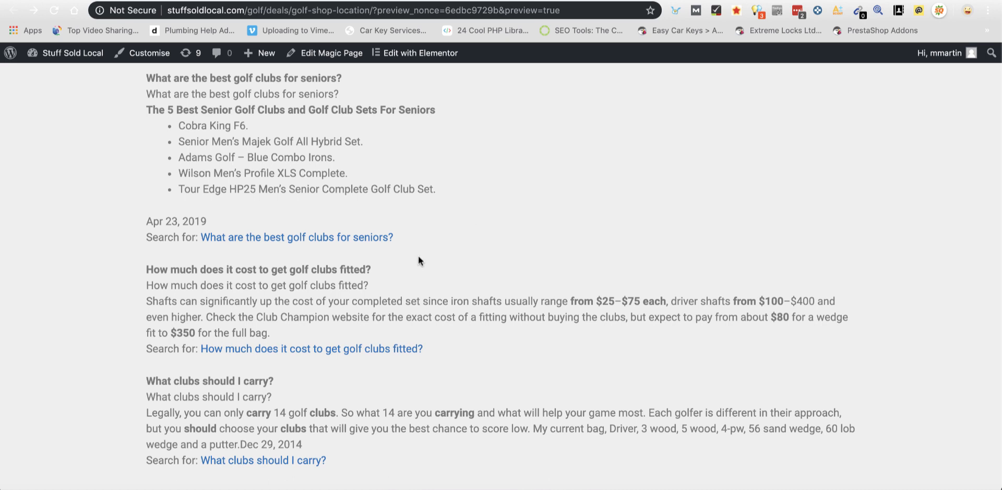